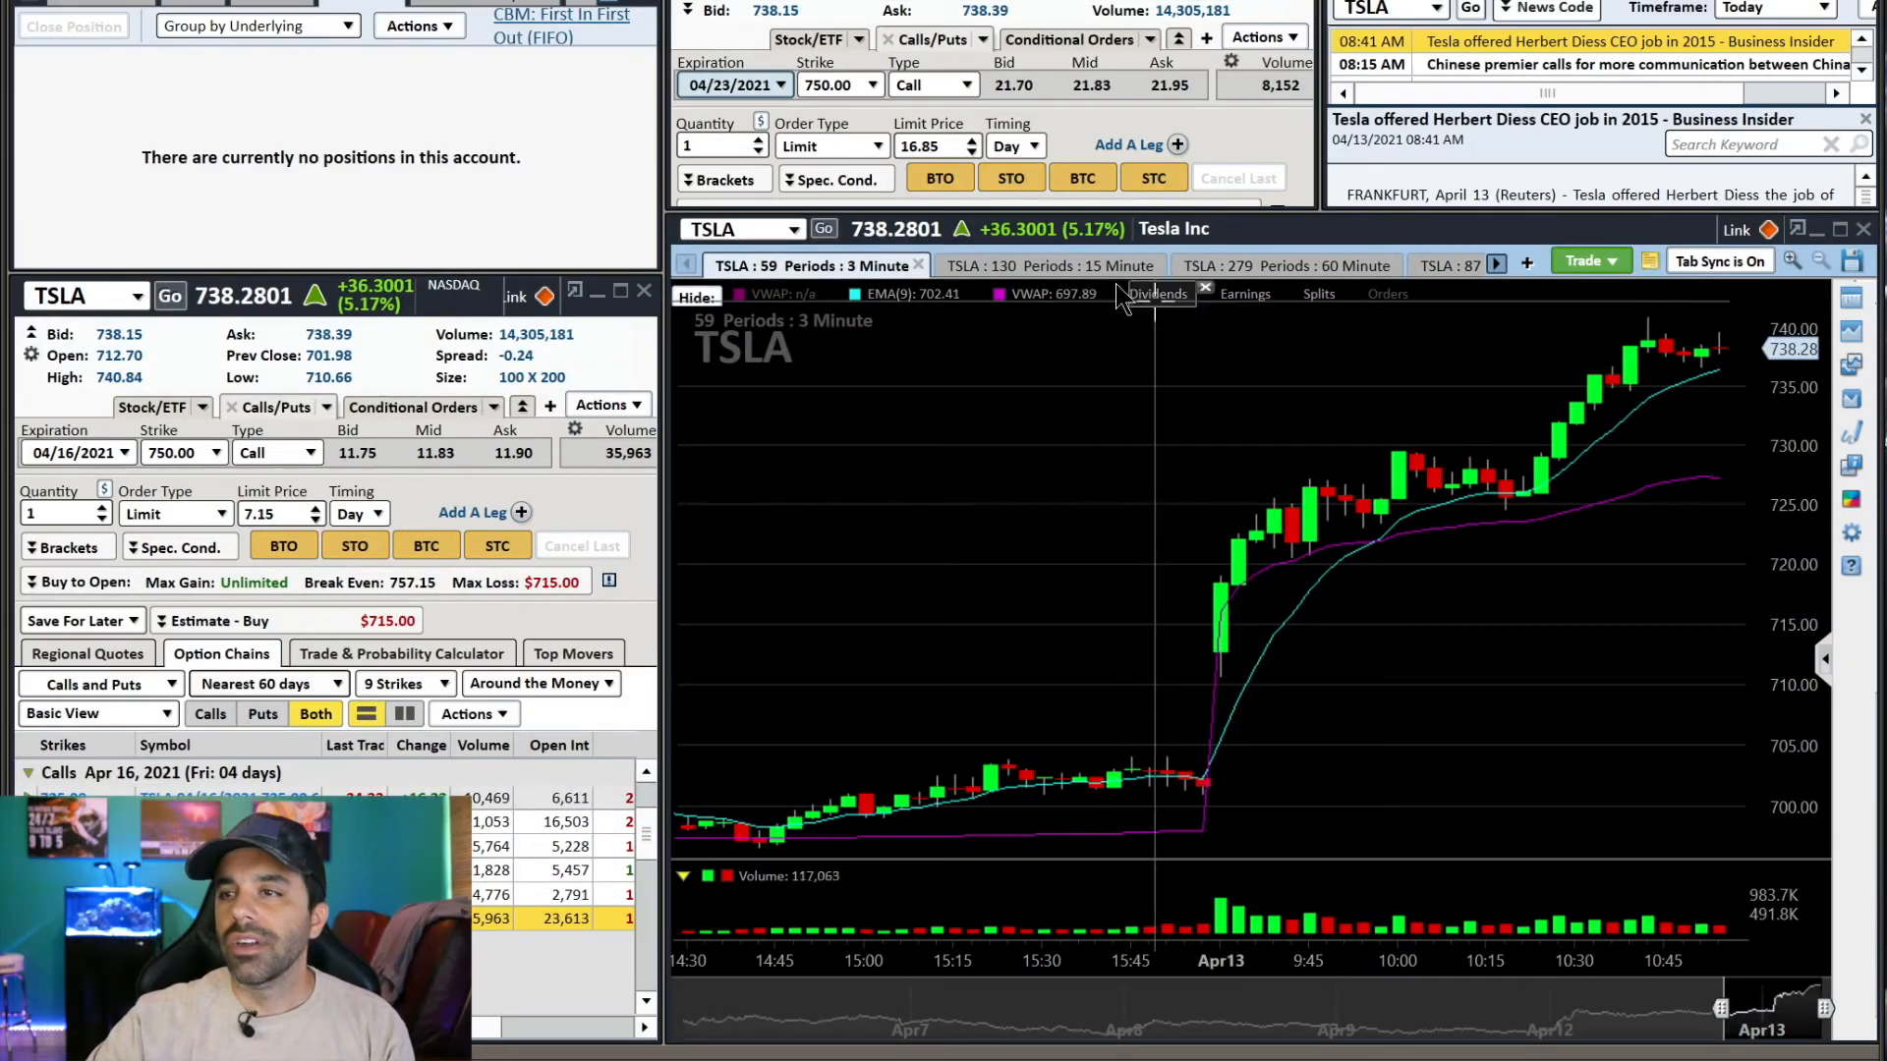
pyautogui.moveTo(1107, 426)
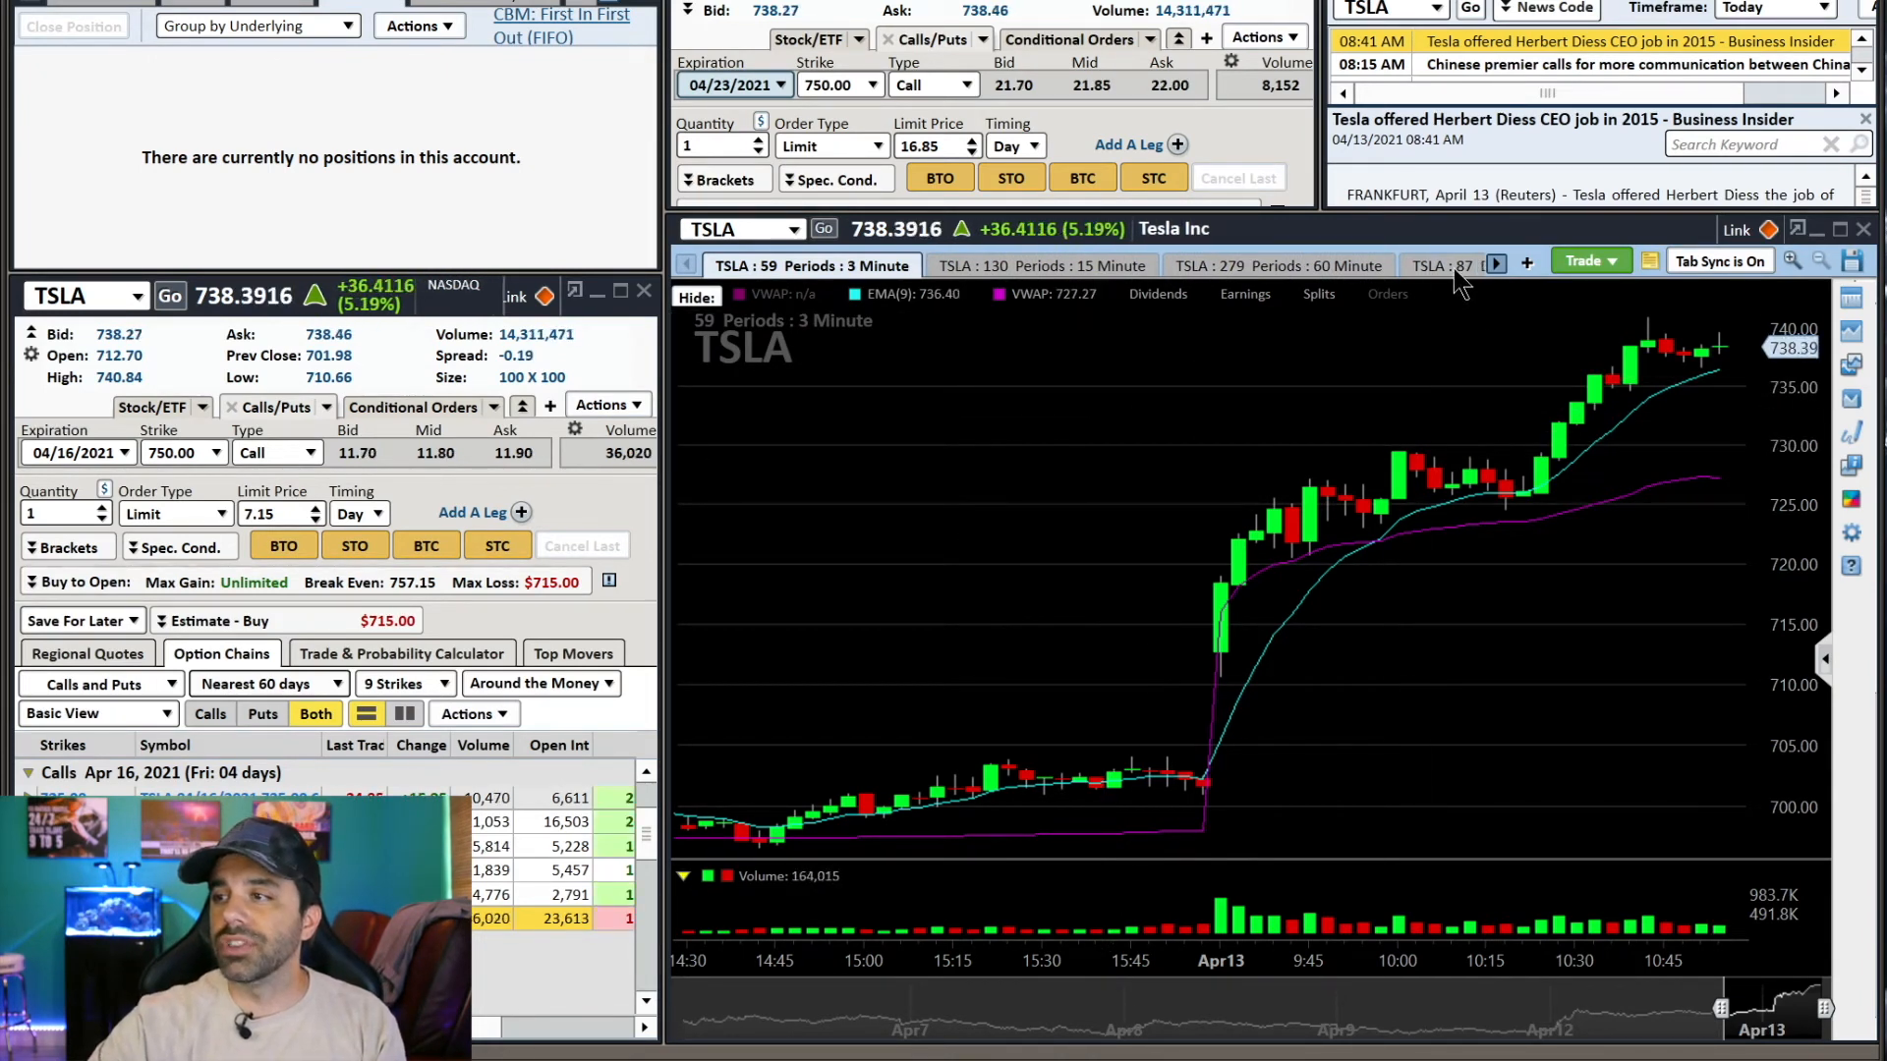
# View the TSLA daily chart, then return to the 3-minute intraday candles
pyautogui.click(1435, 266)
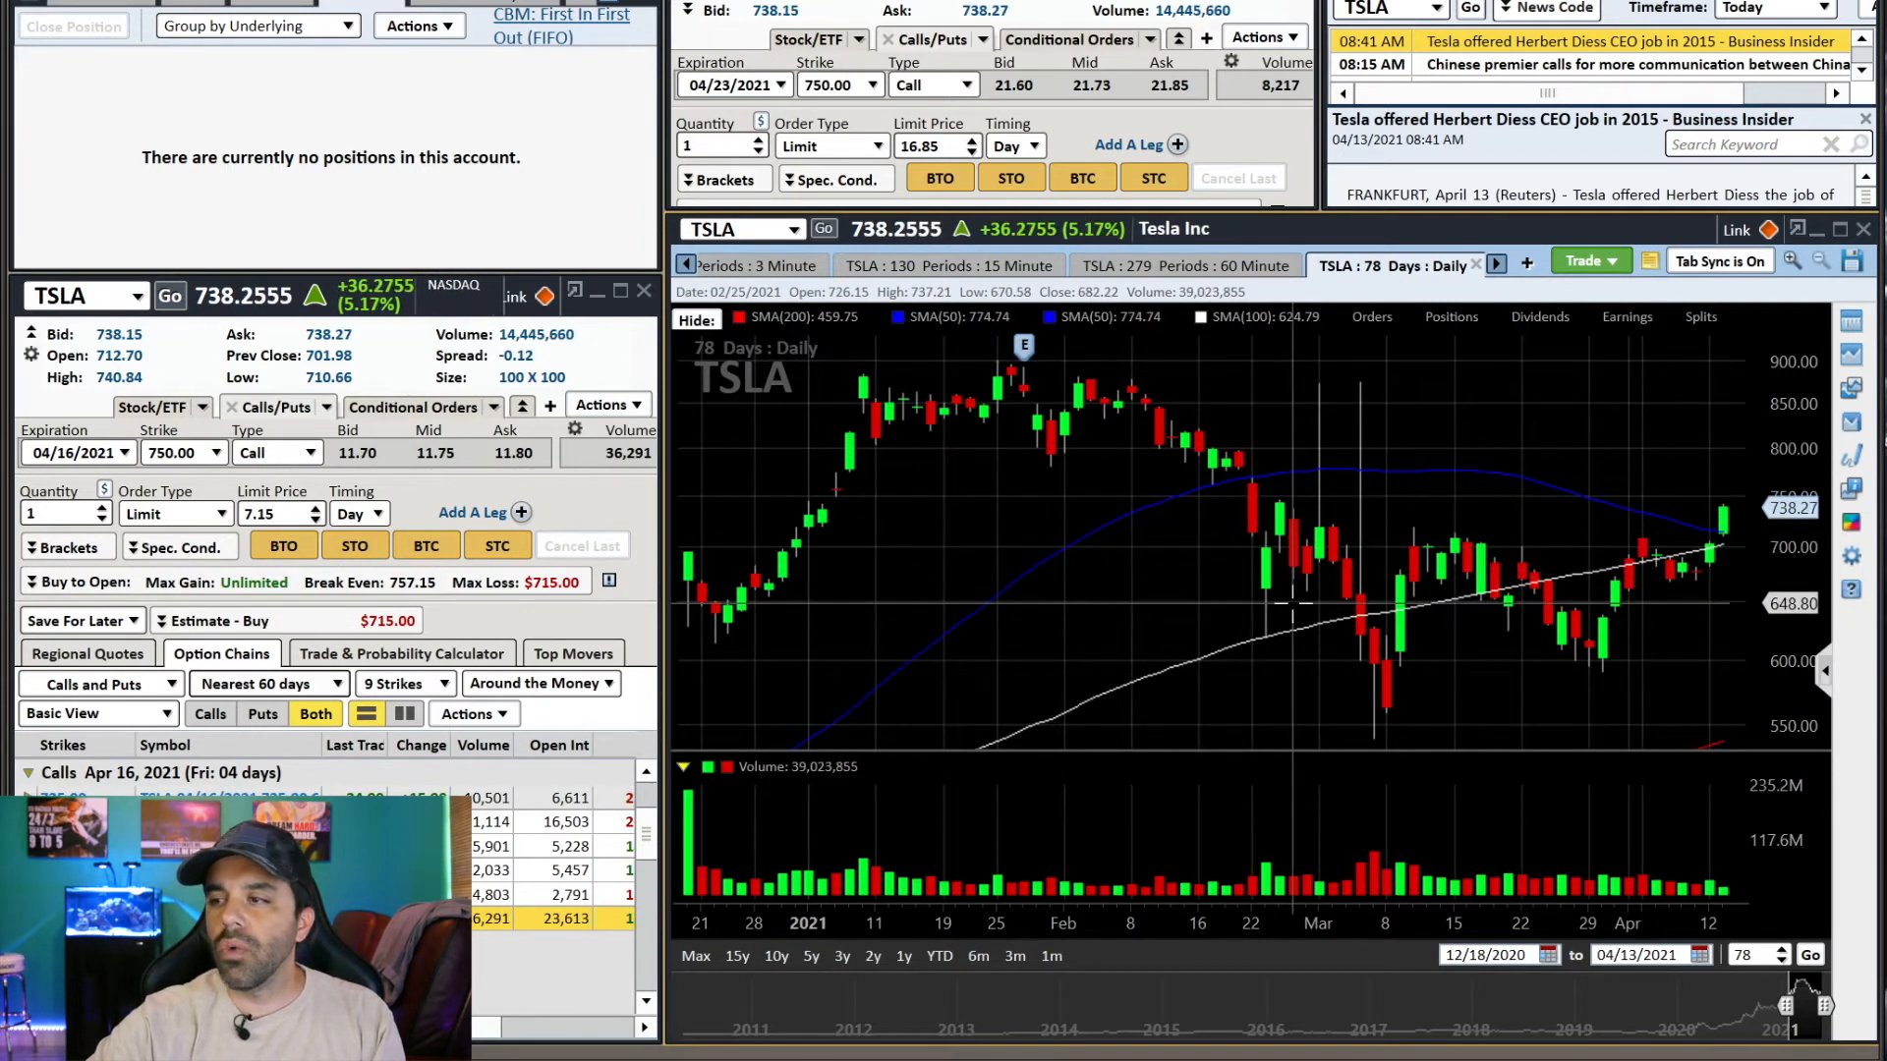
pyautogui.moveTo(1276, 517)
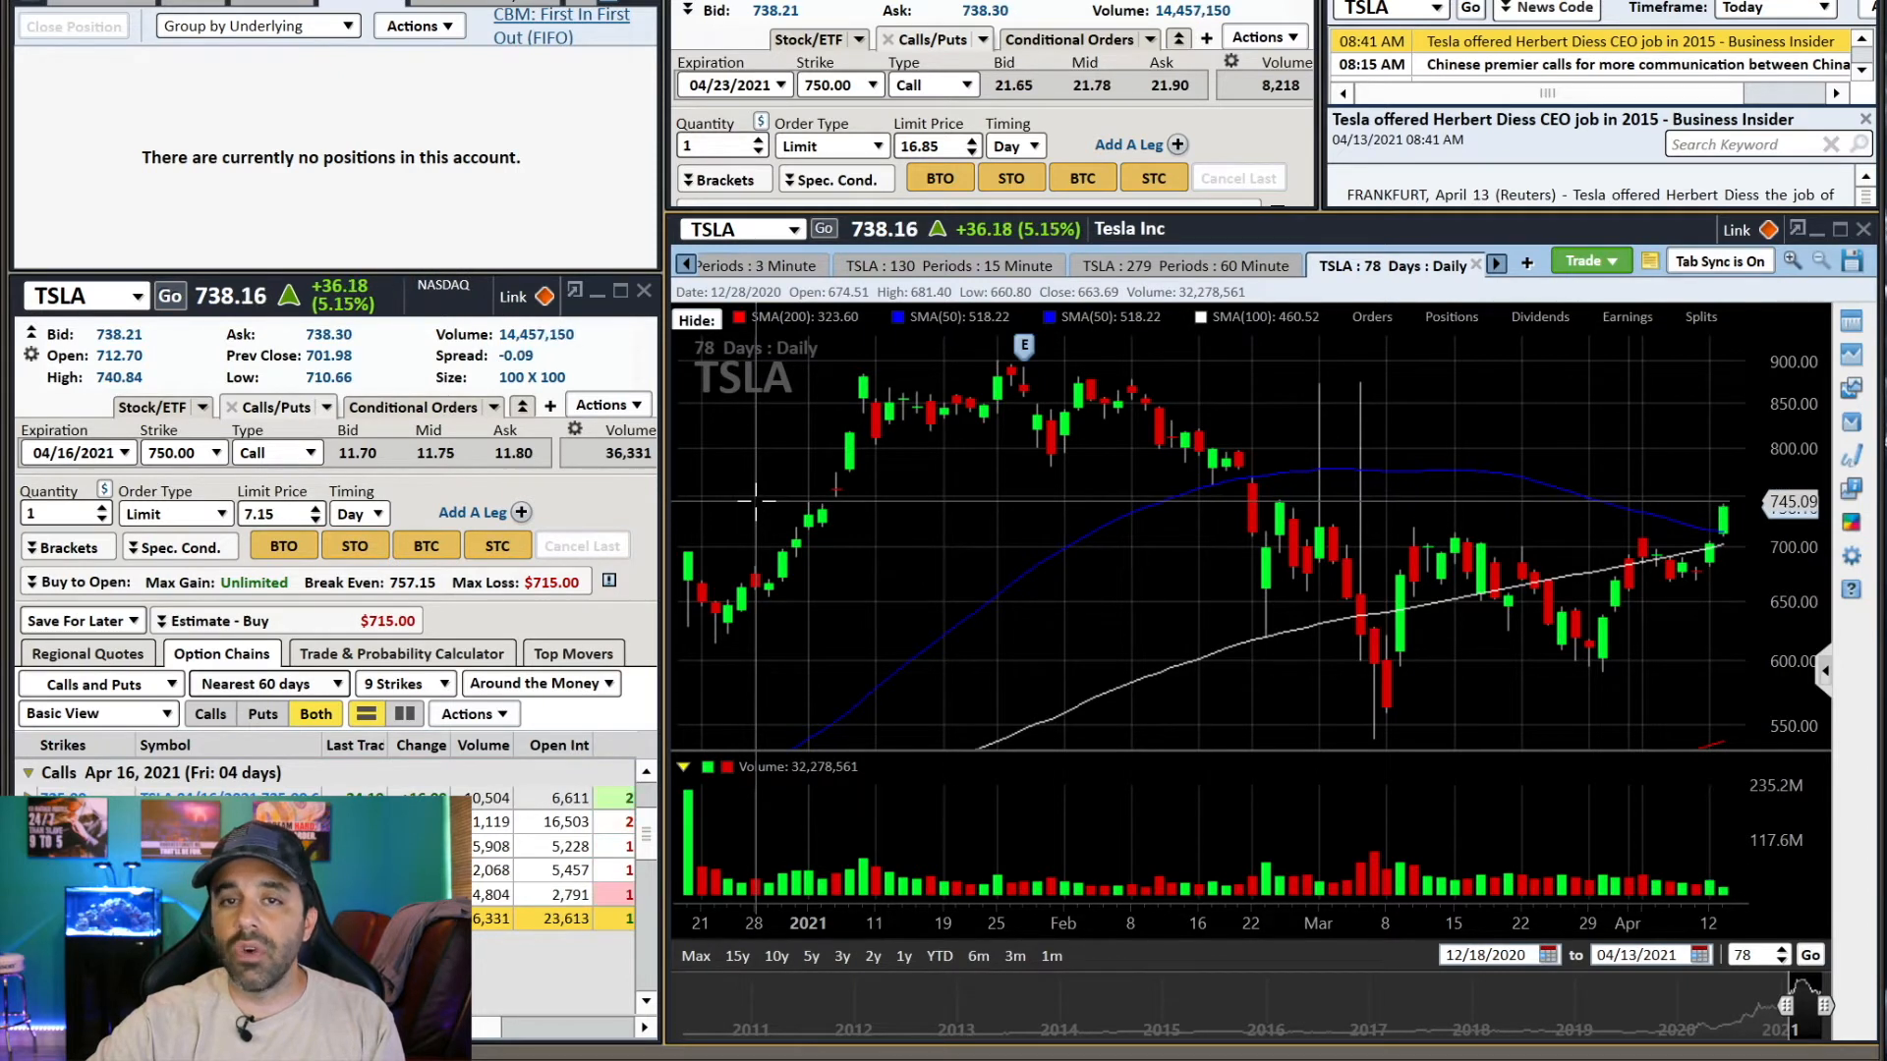
pyautogui.moveTo(794, 494)
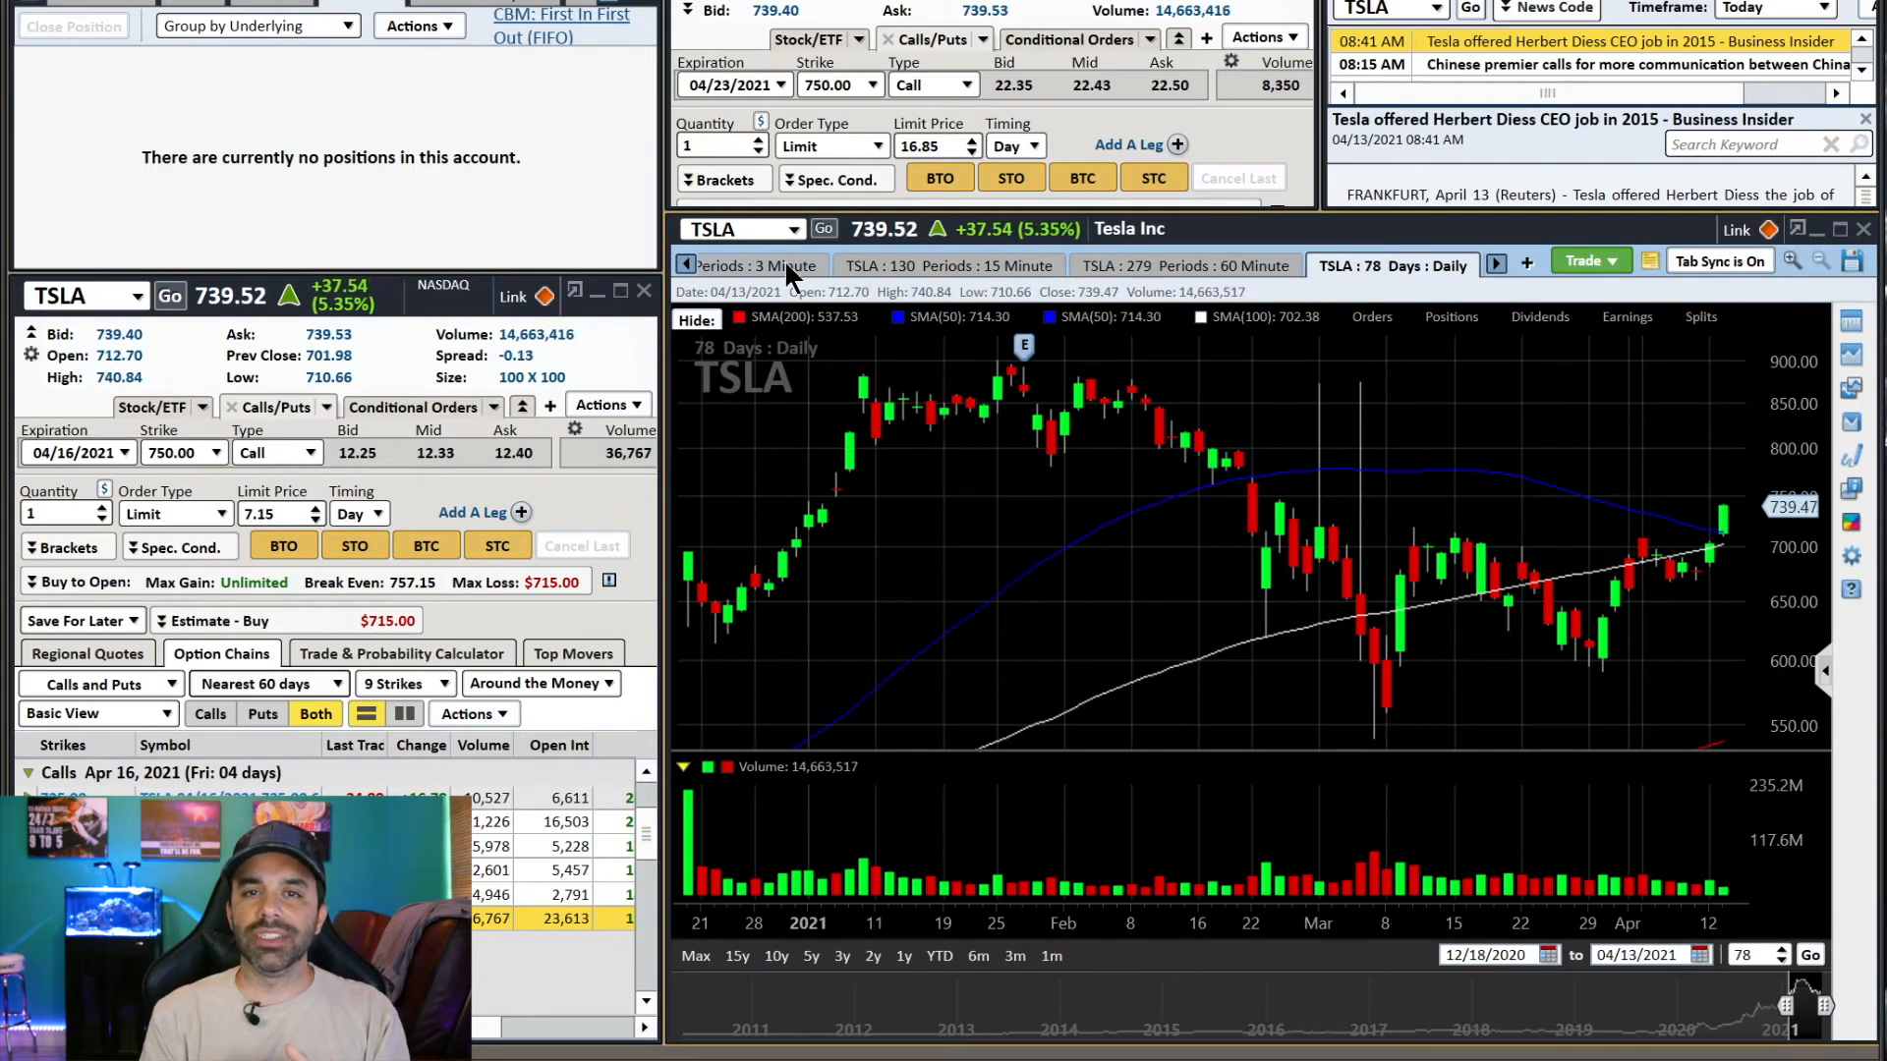
pyautogui.click(753, 265)
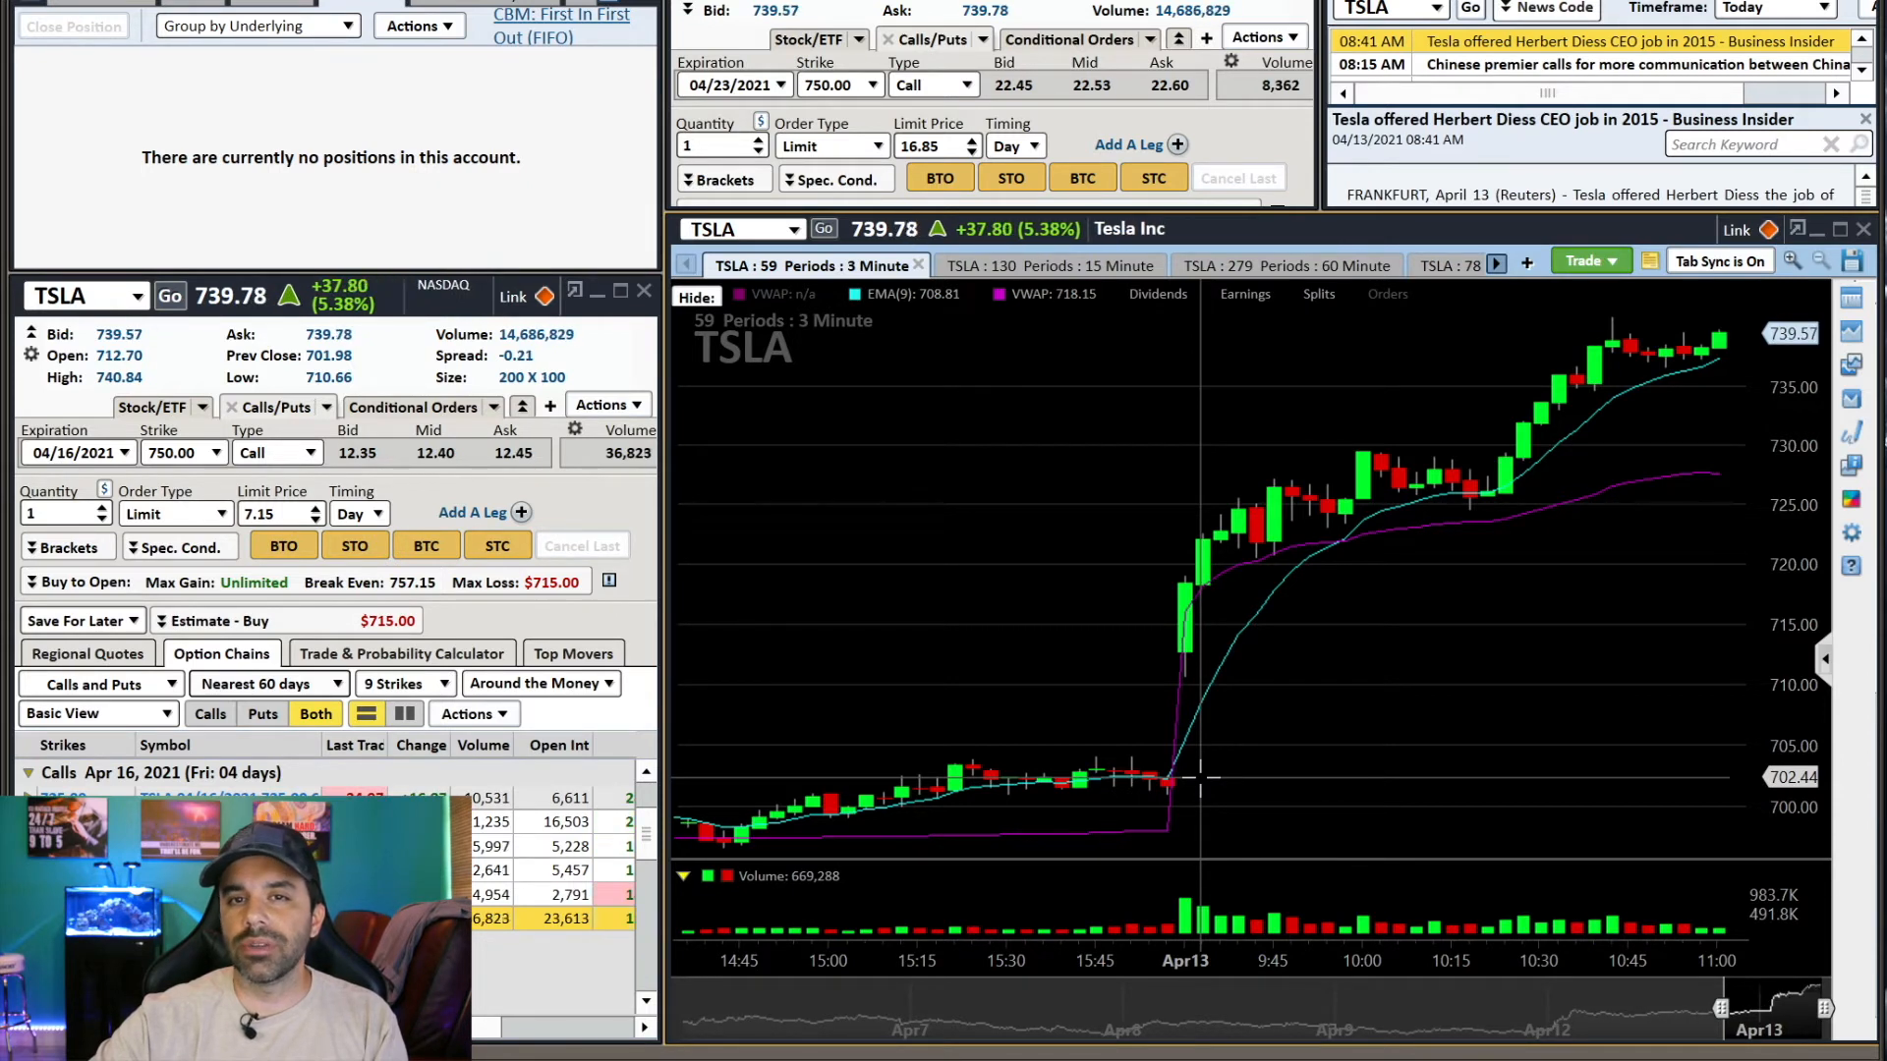
pyautogui.moveTo(1192, 601)
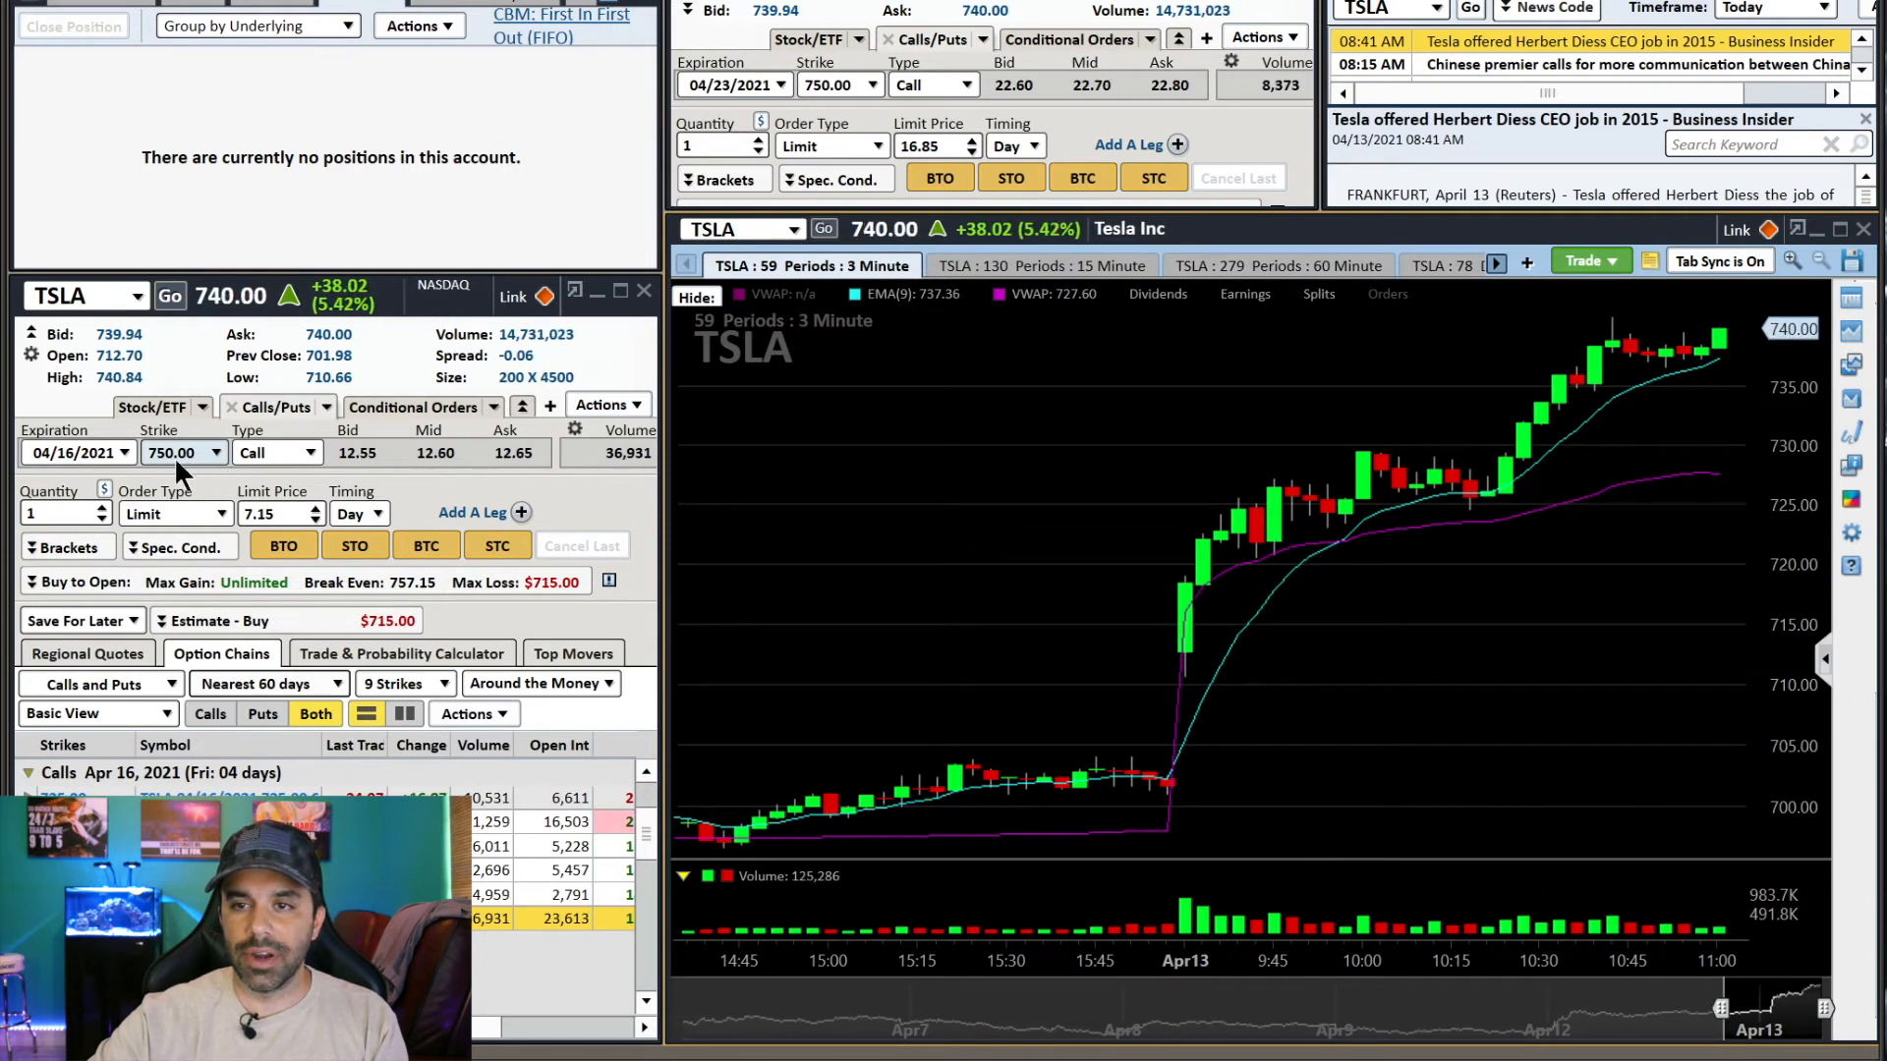
# Set the TSLA call ticket to the 04/23/2021 expiration, trying the 730 strike then settling on 700
pyautogui.click(79, 452)
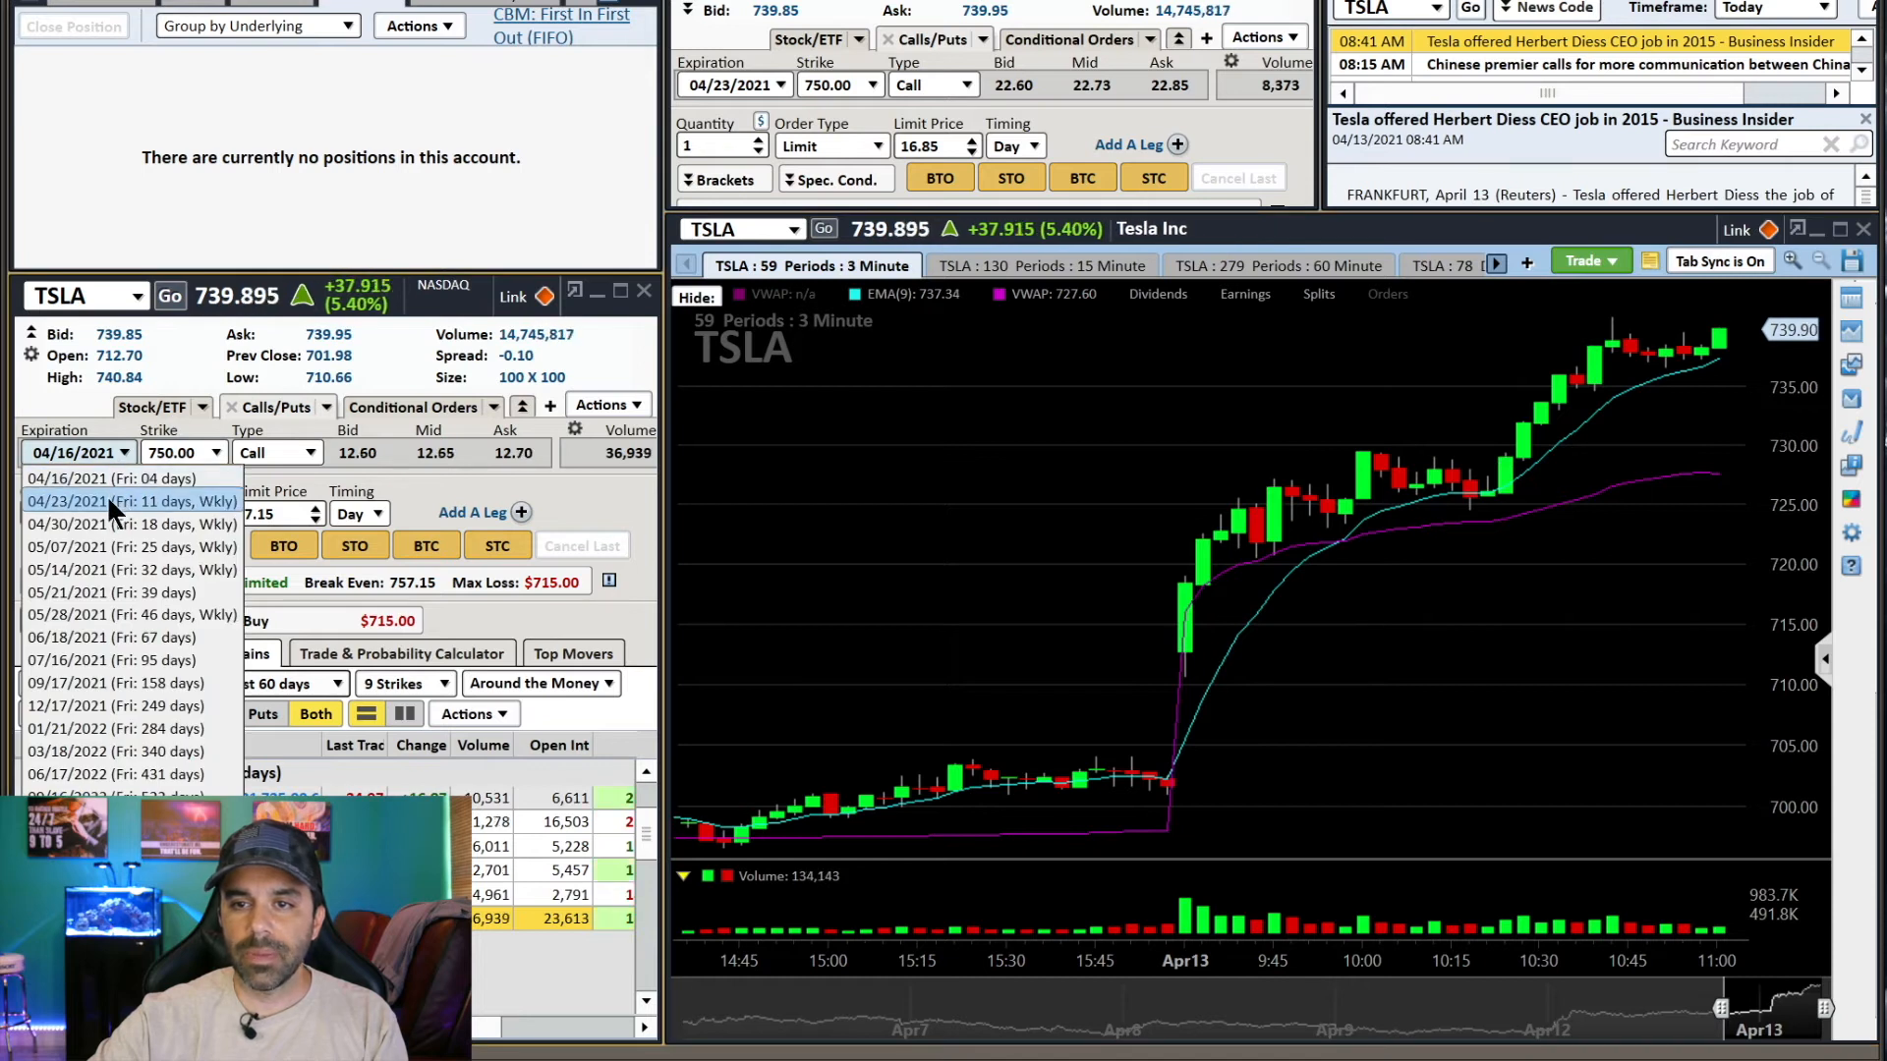
pyautogui.click(132, 501)
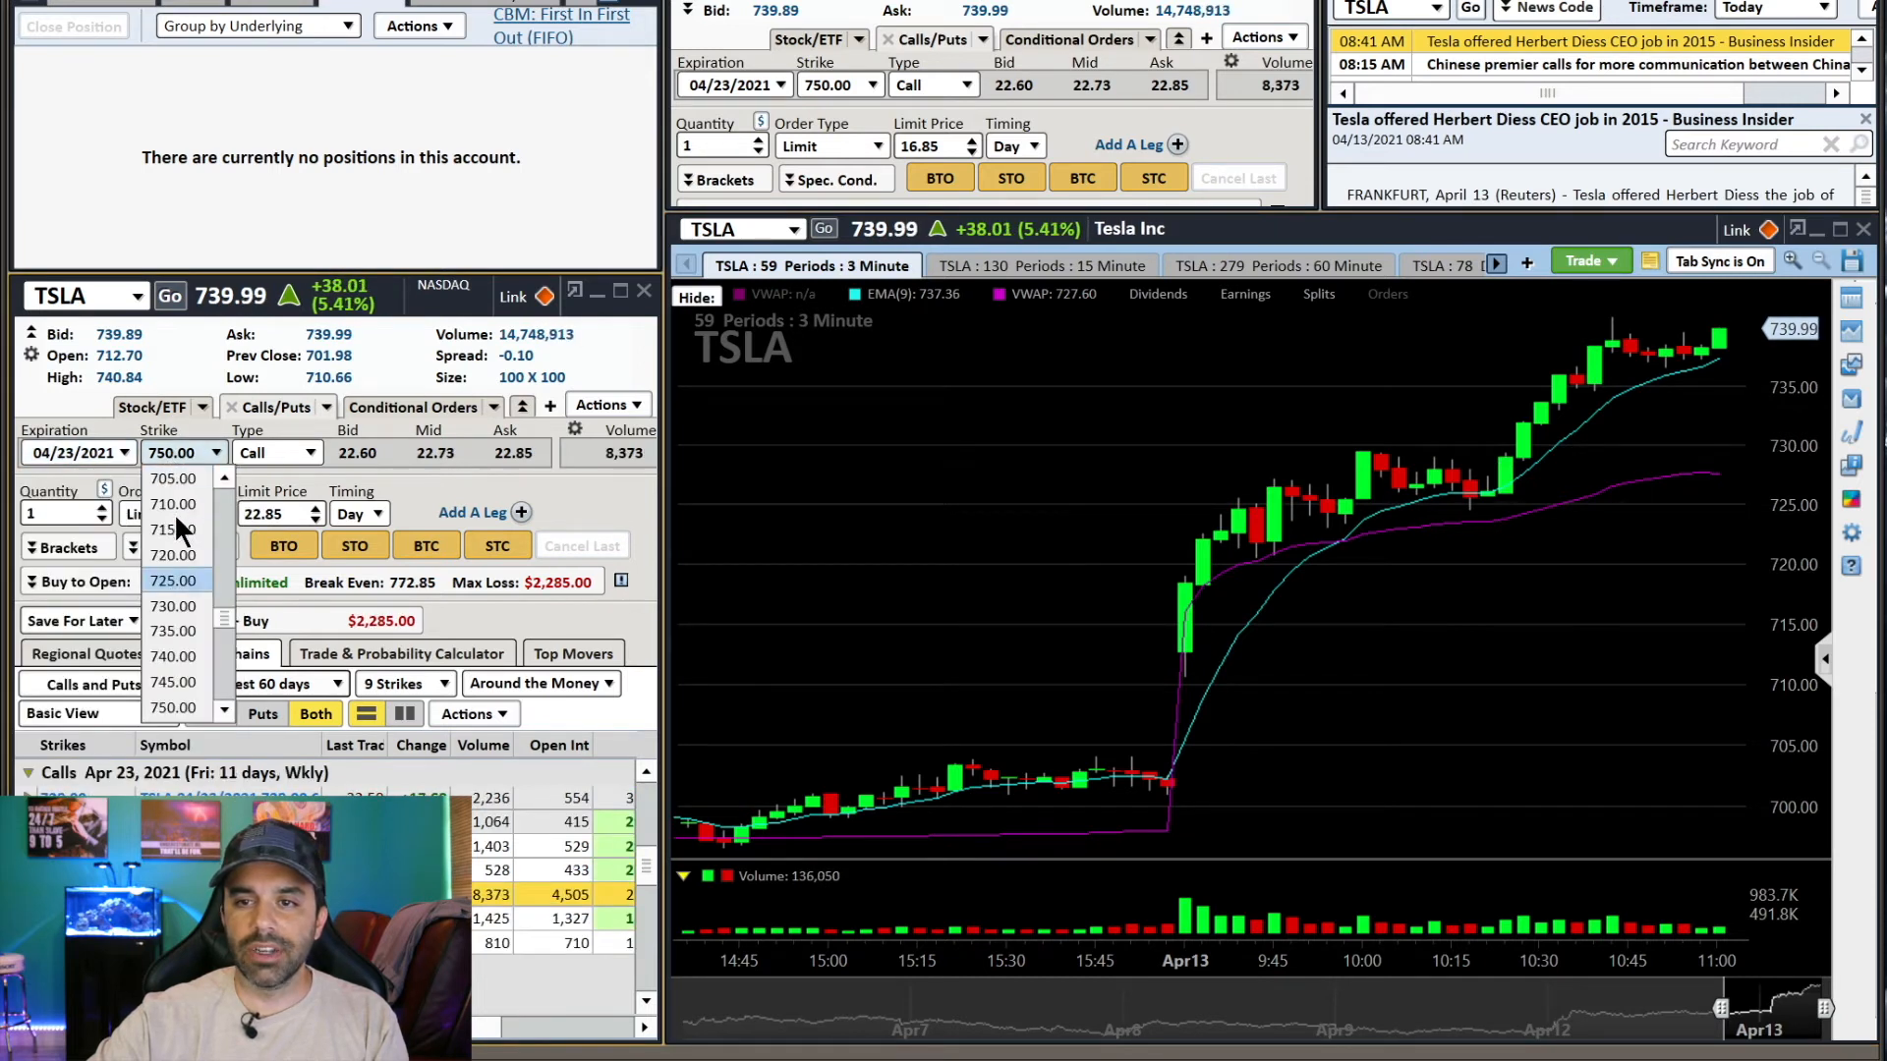
pyautogui.click(173, 606)
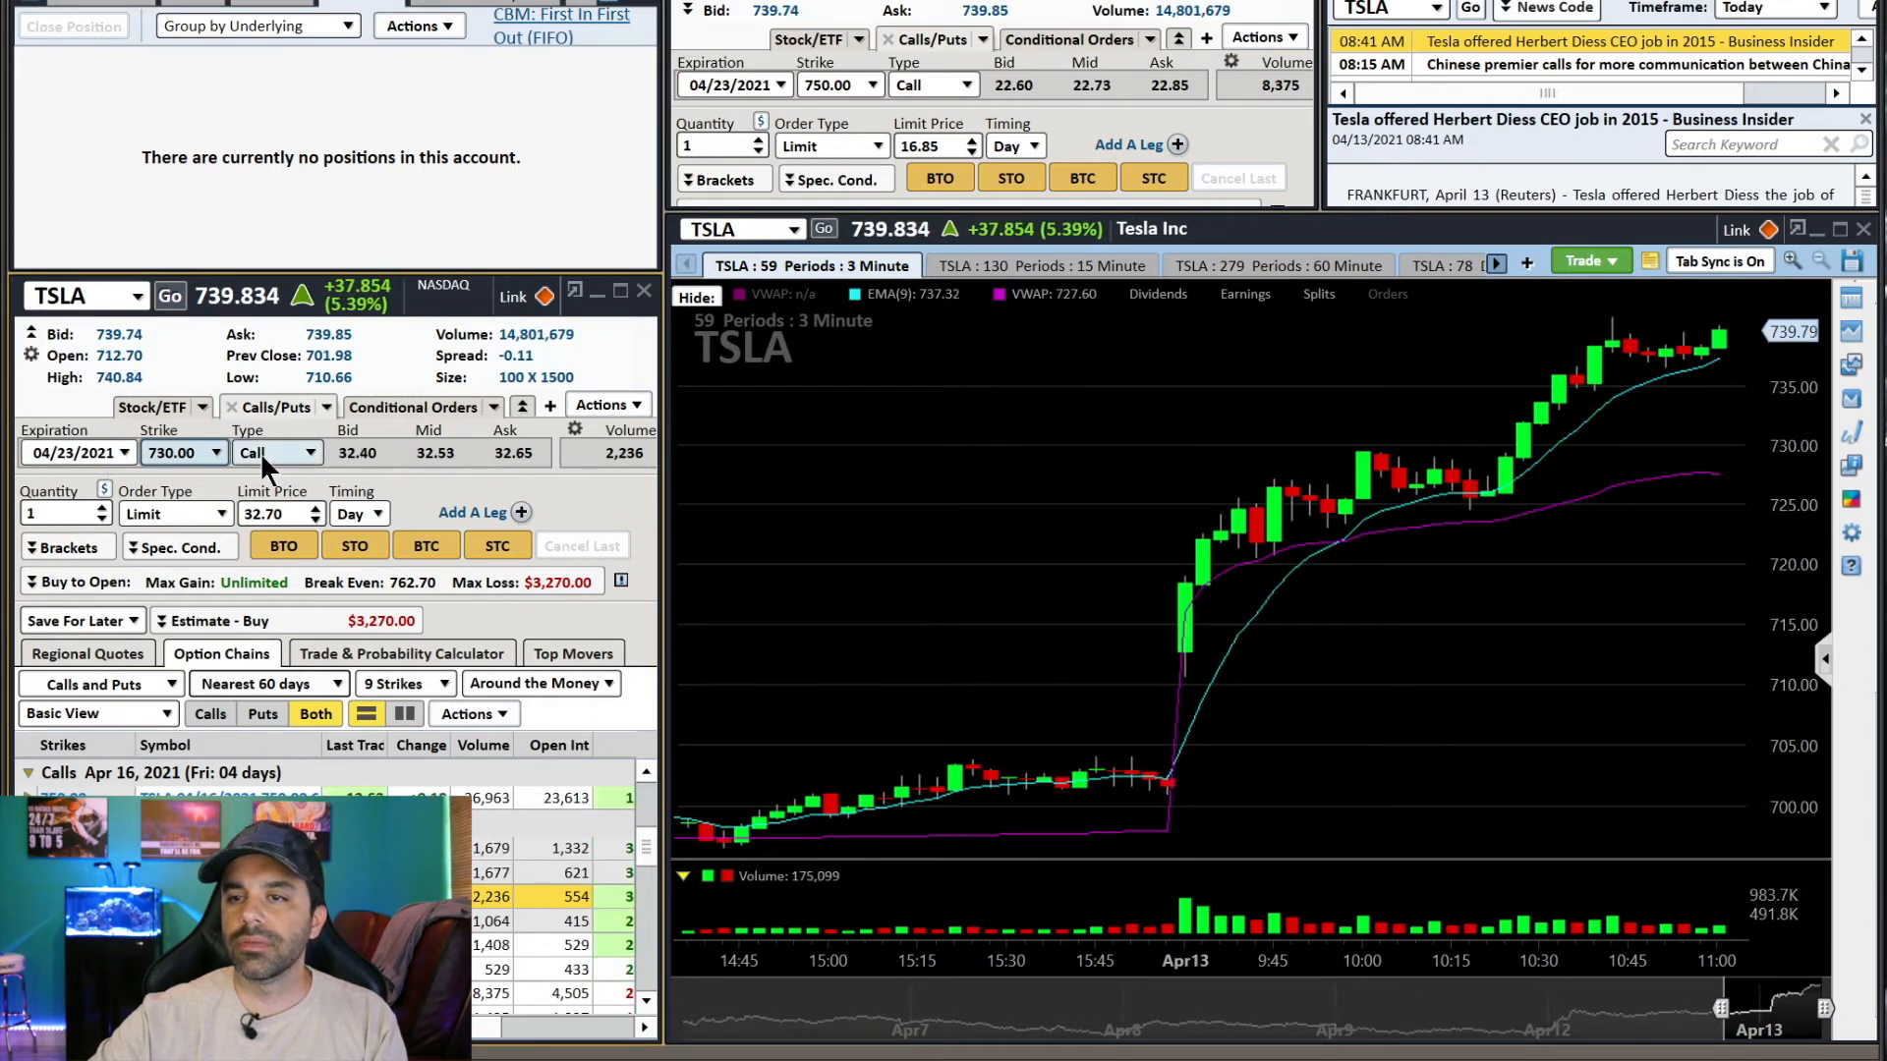
pyautogui.click(218, 452)
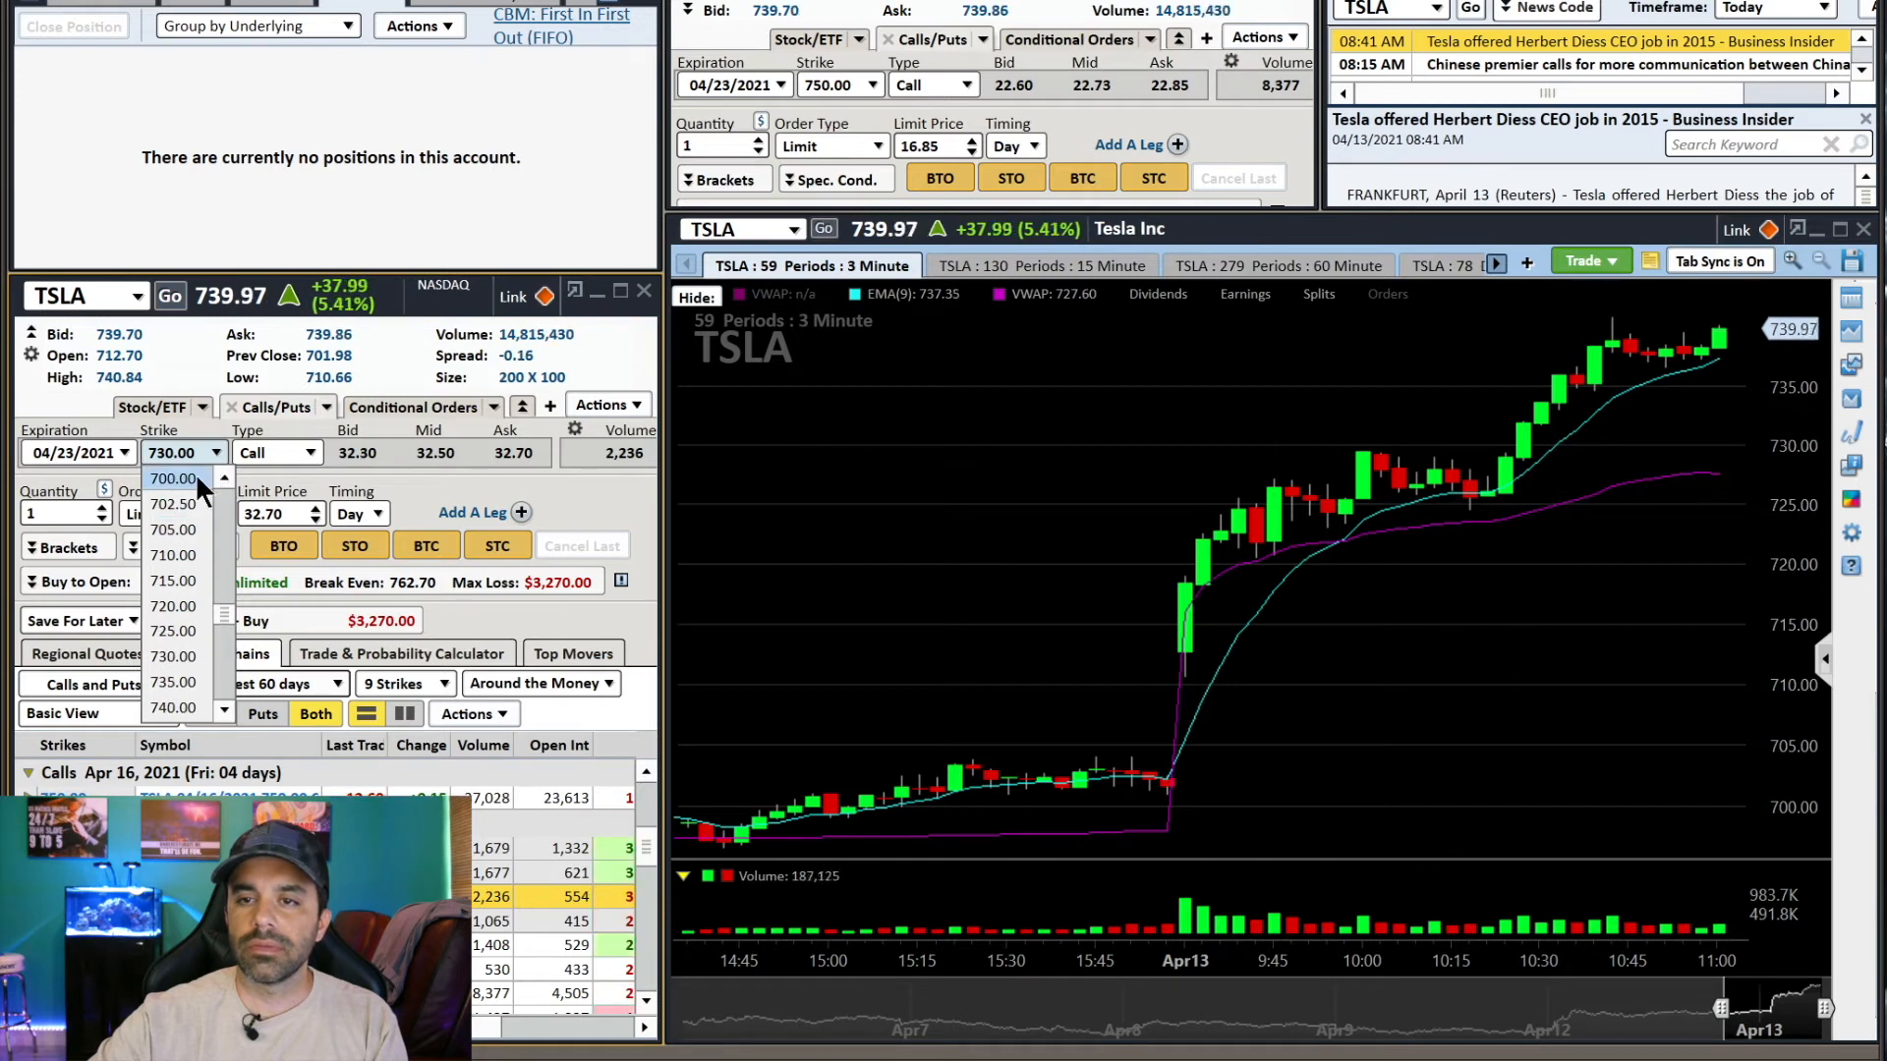
pyautogui.click(173, 477)
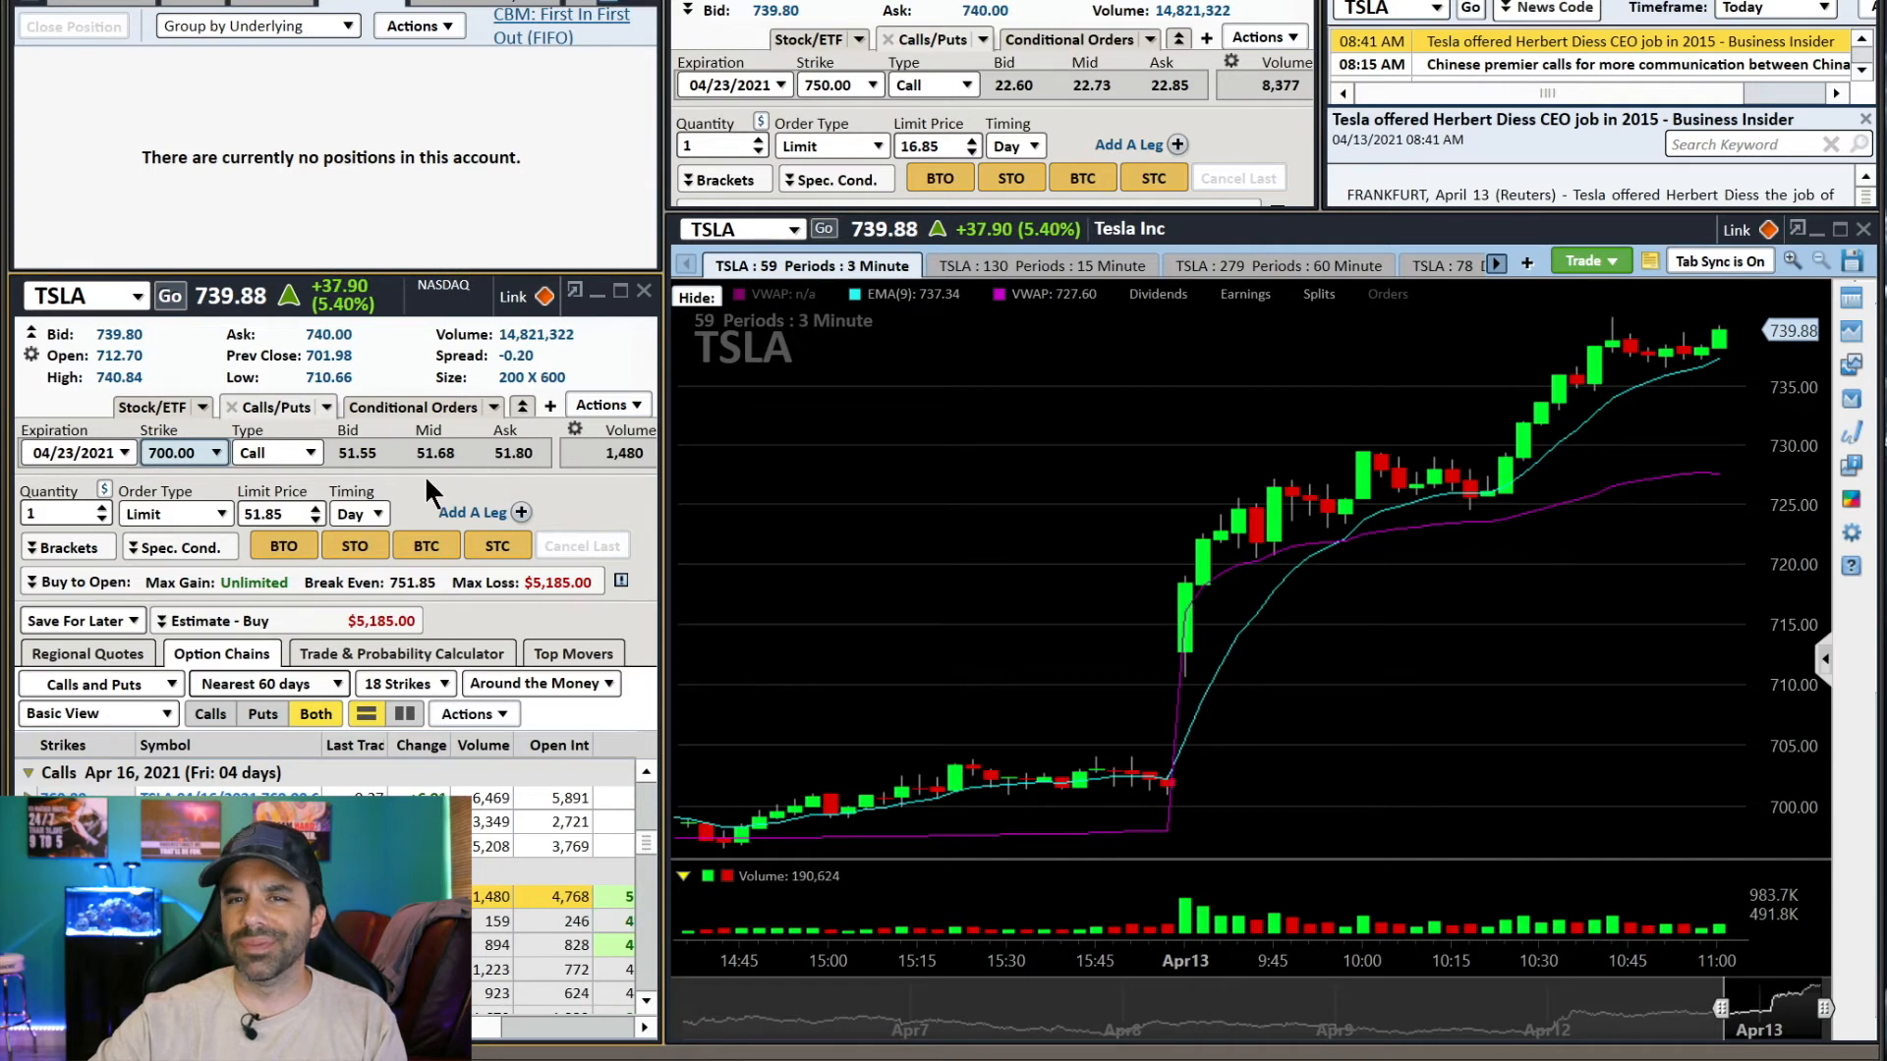
pyautogui.moveTo(1077, 502)
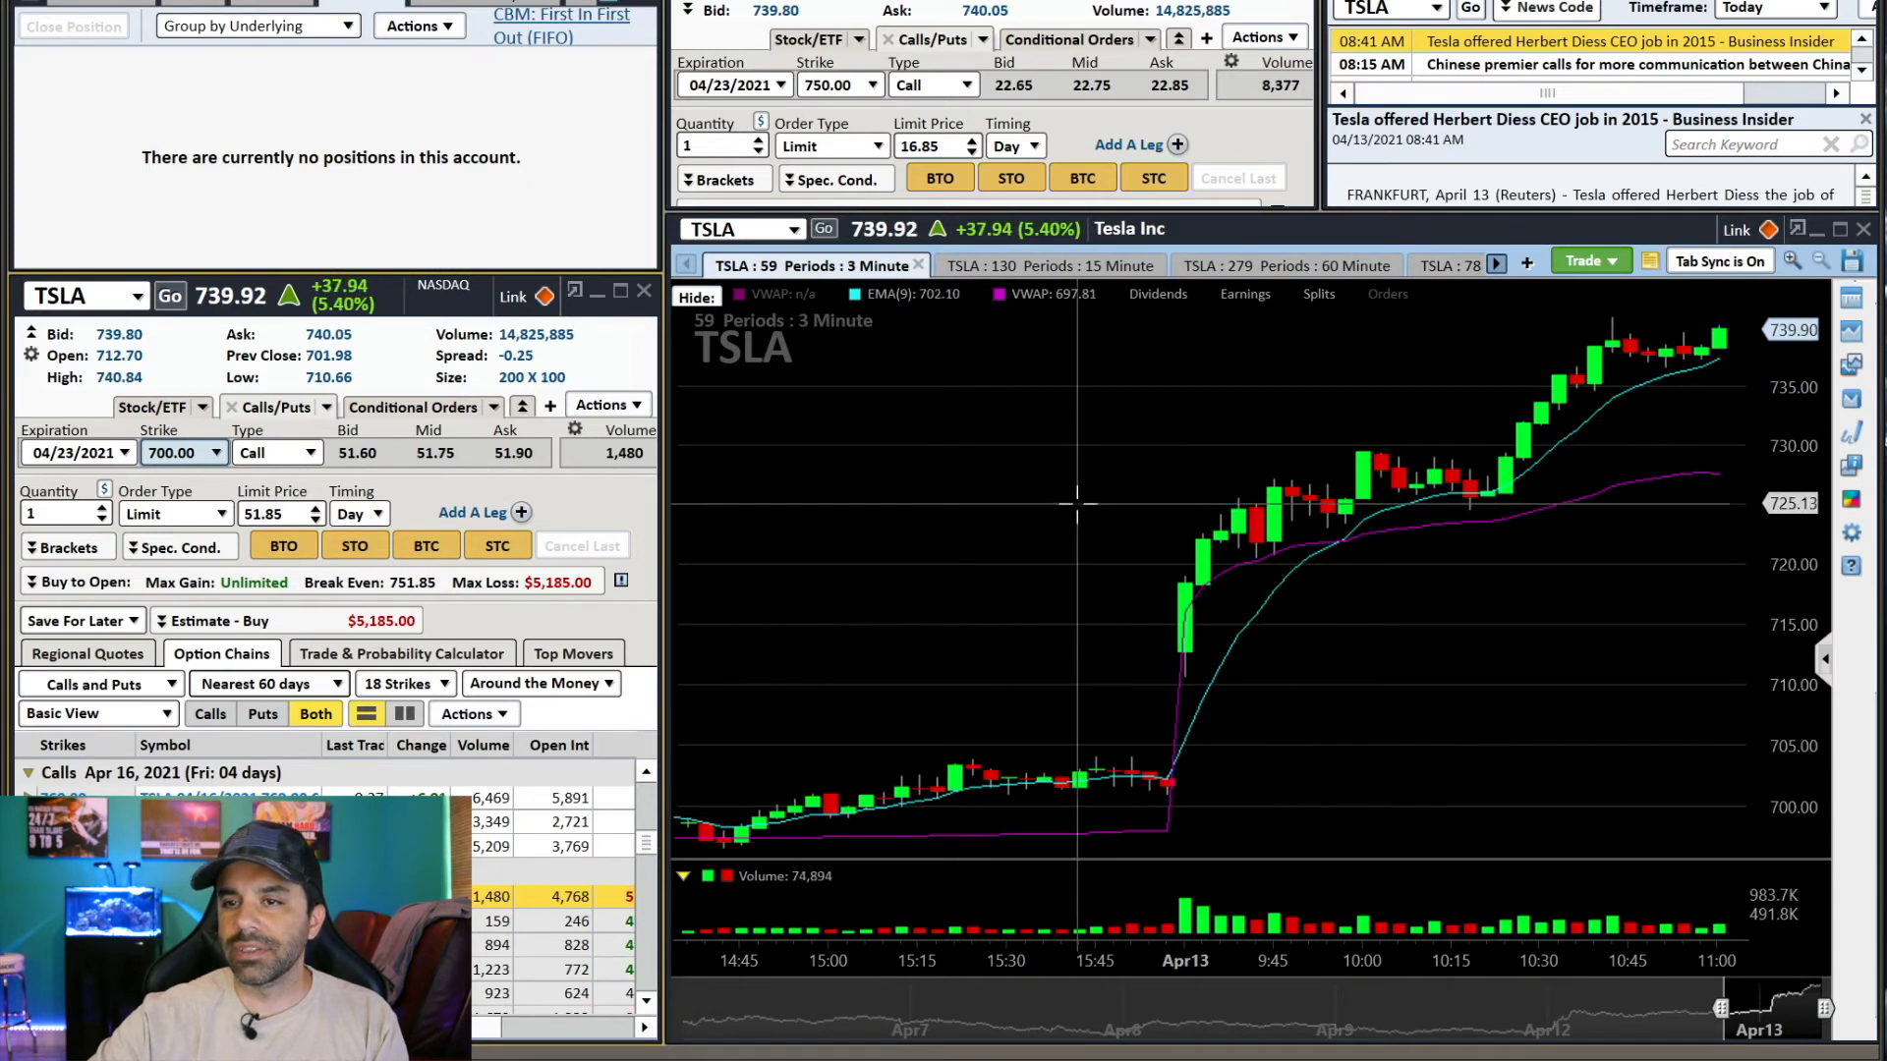
# Change the April 23 call's strike to 750, pricing it near 23.00 with $2,300 max loss
pyautogui.click(214, 452)
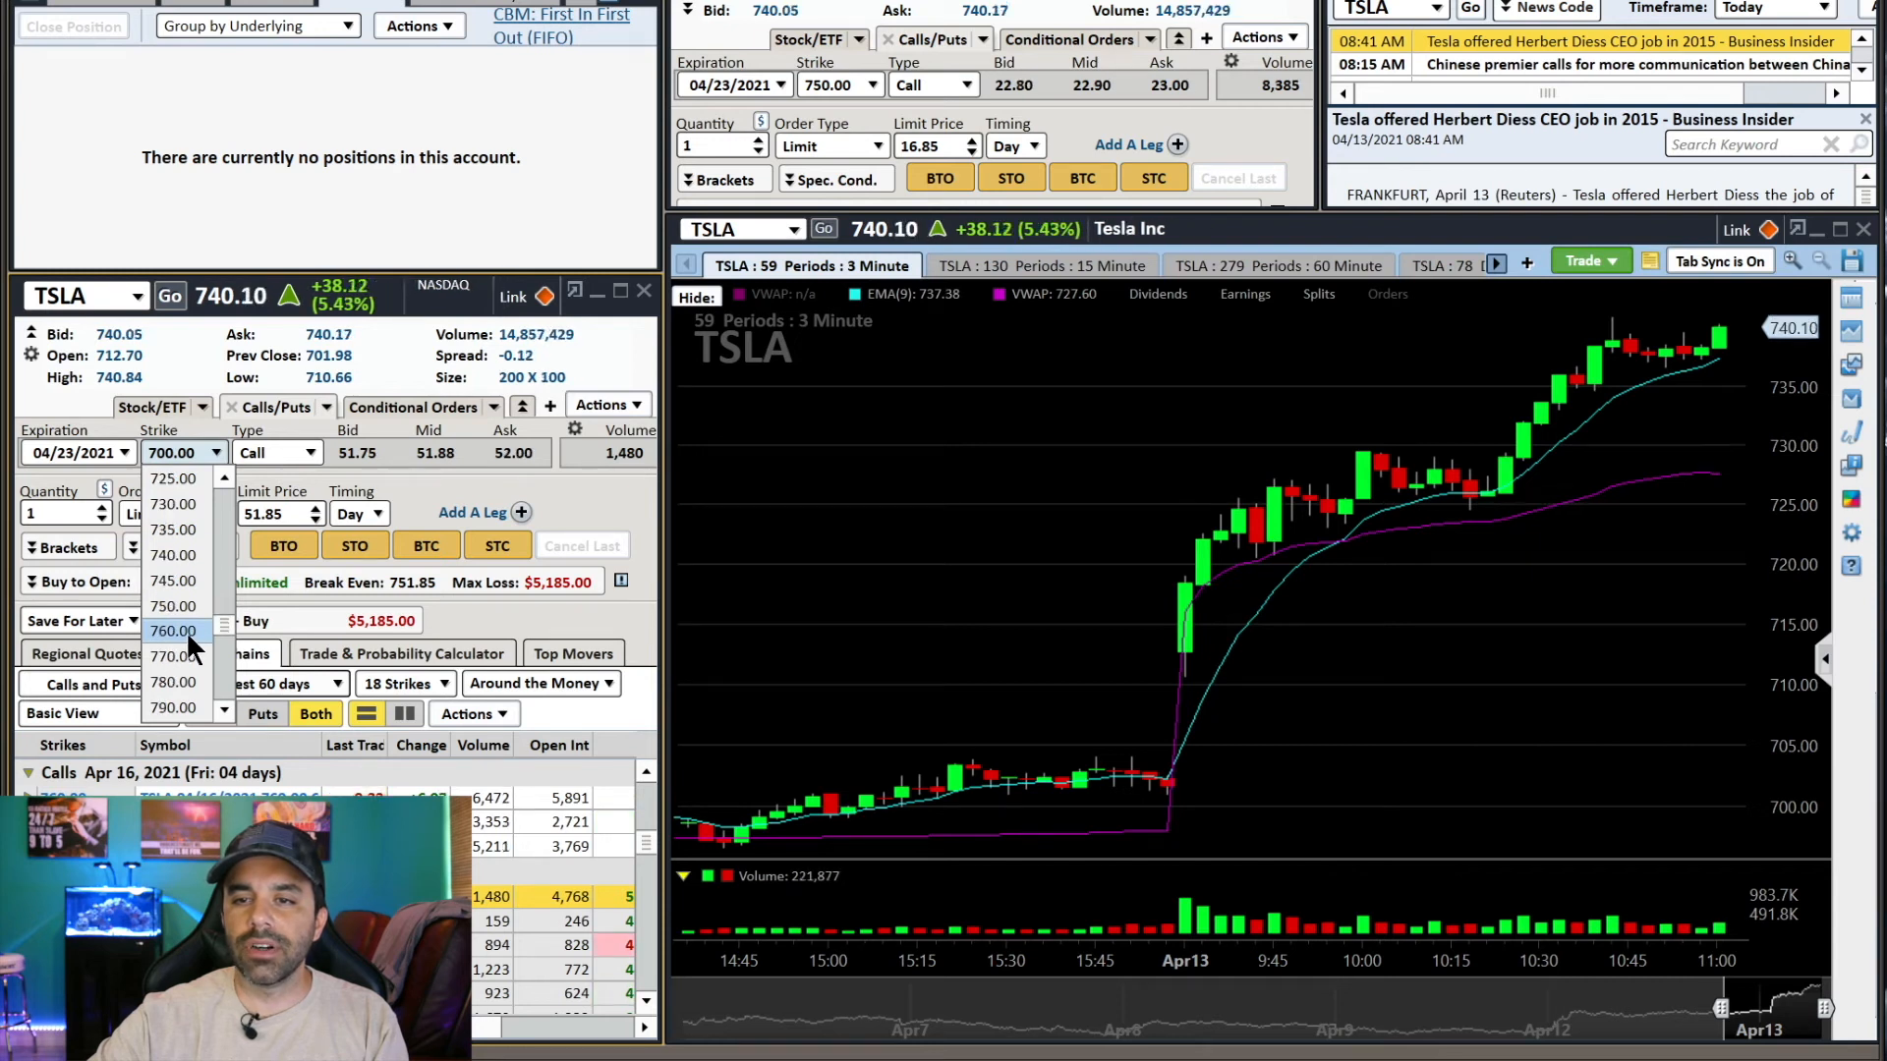
pyautogui.click(173, 606)
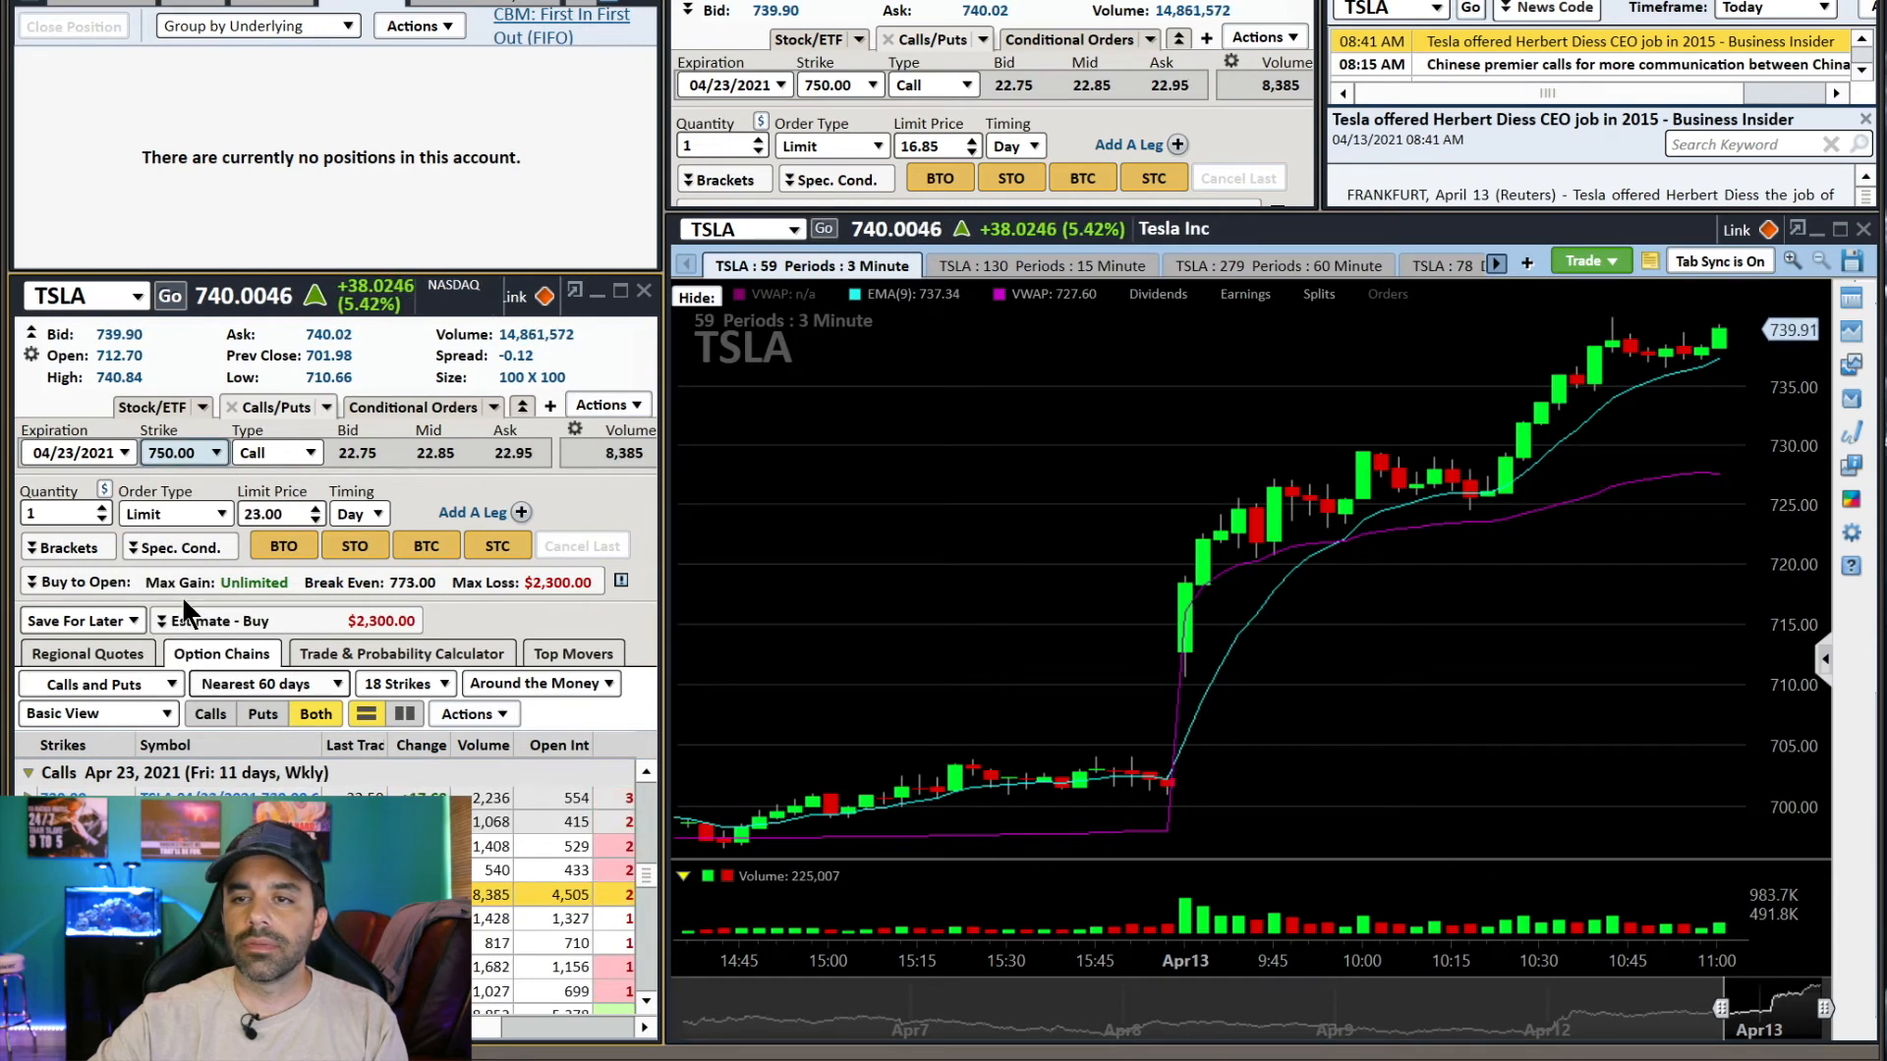
pyautogui.moveTo(1270, 470)
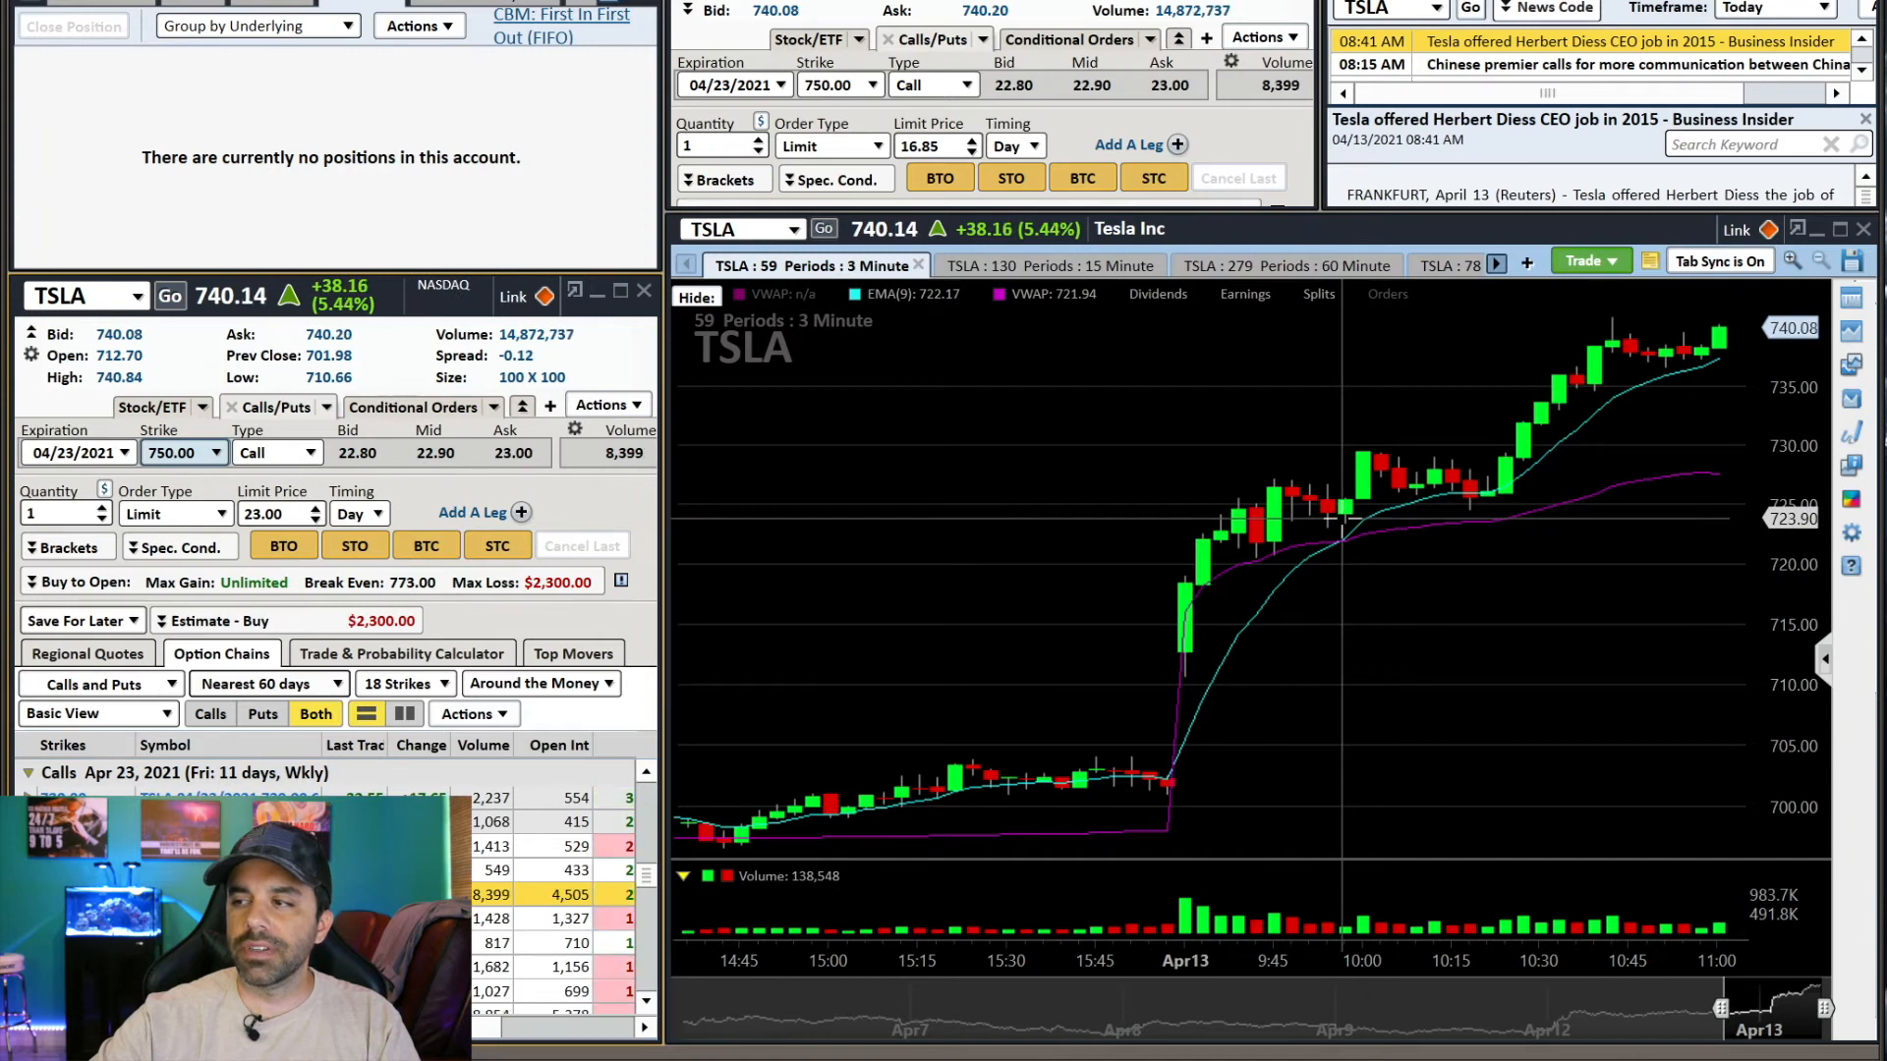
pyautogui.moveTo(1337, 523)
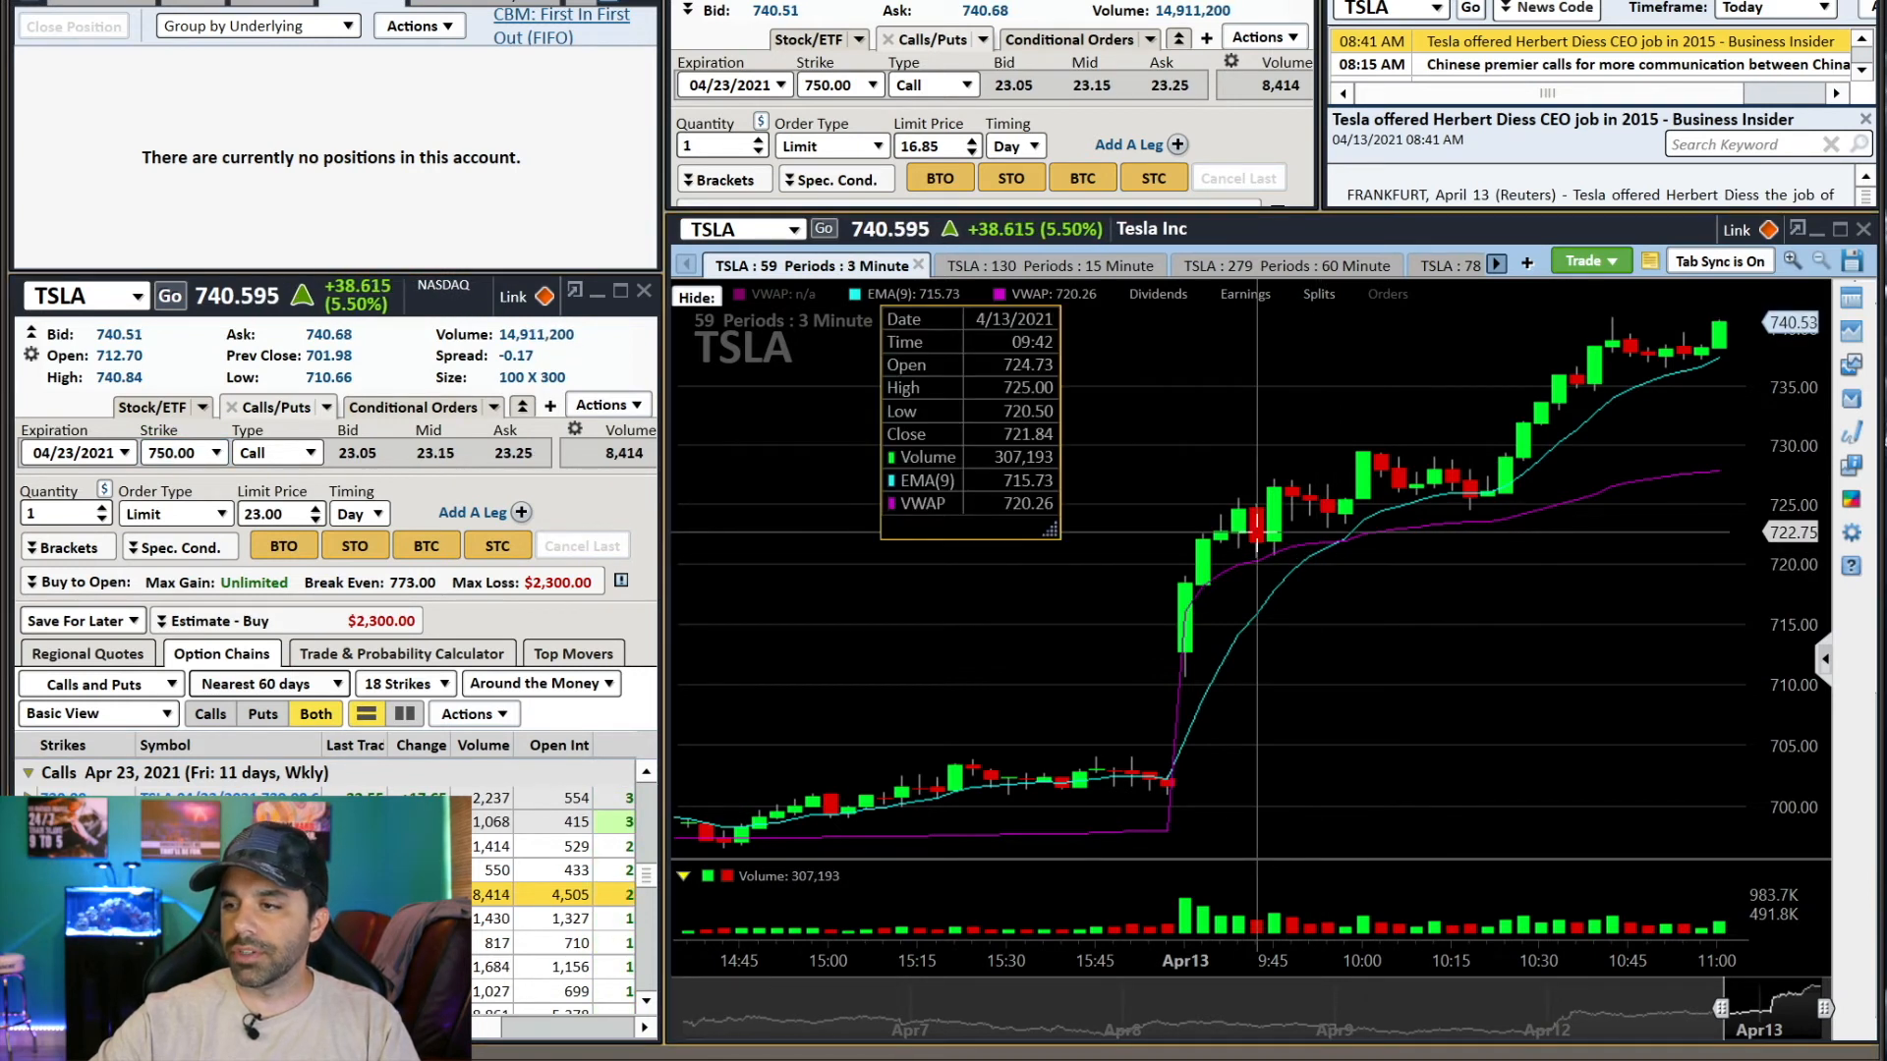
pyautogui.moveTo(1323, 590)
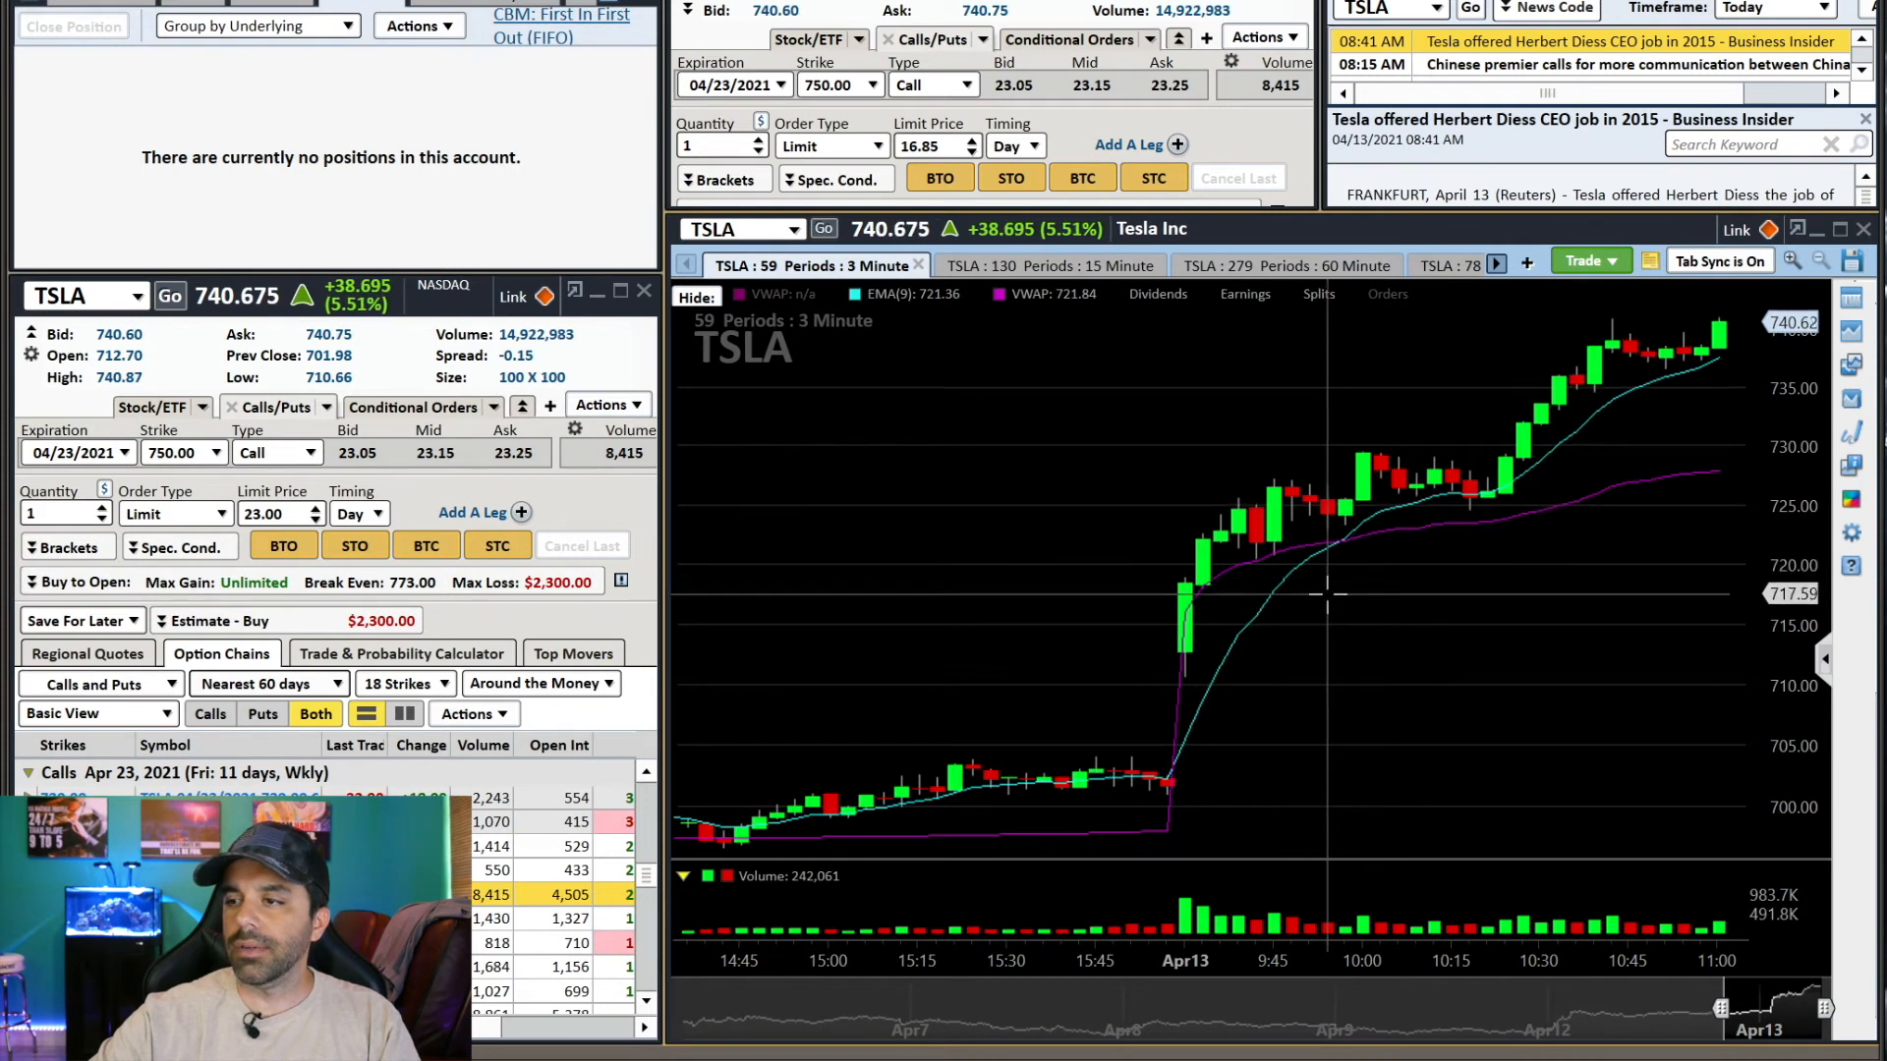